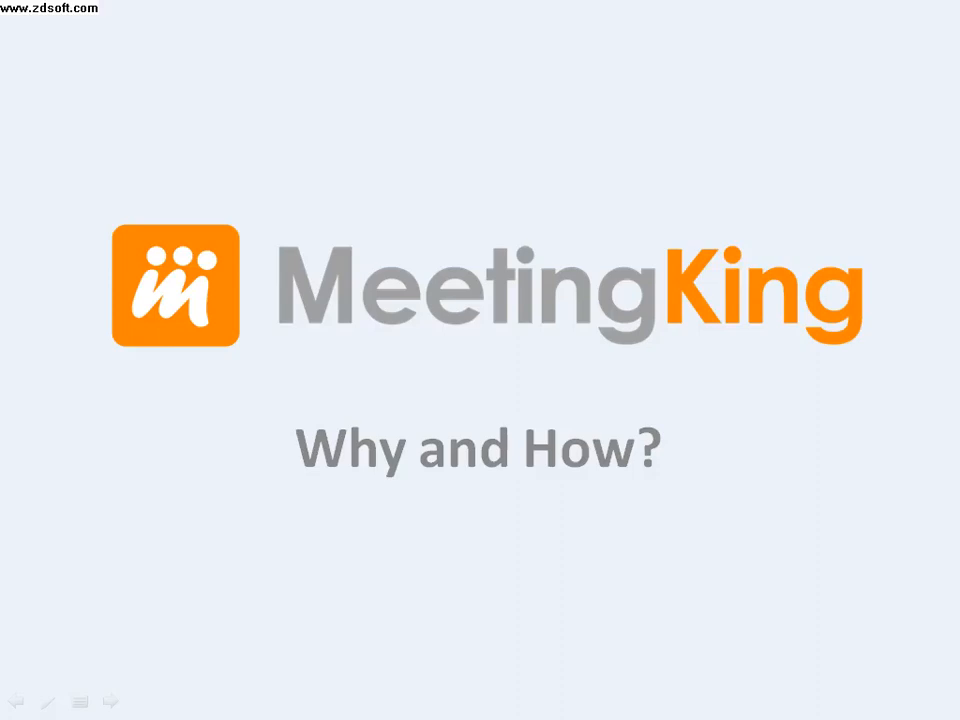
- Create a new meeting and title it 'management meeting'
left_click(112, 700)
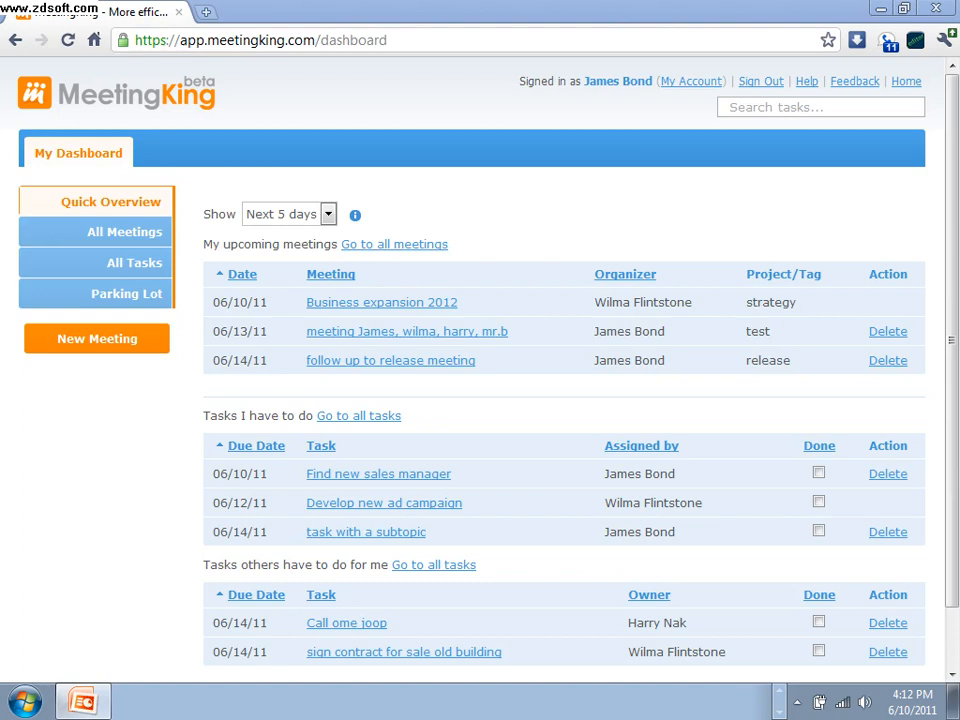
mouse_move(480, 240)
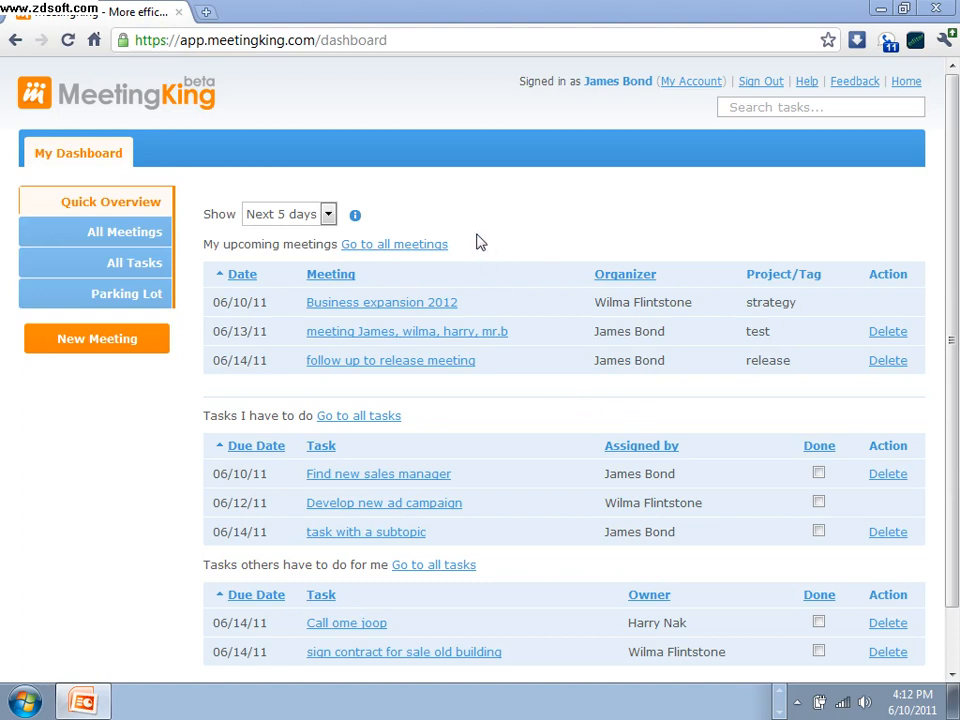
mouse_move(488, 288)
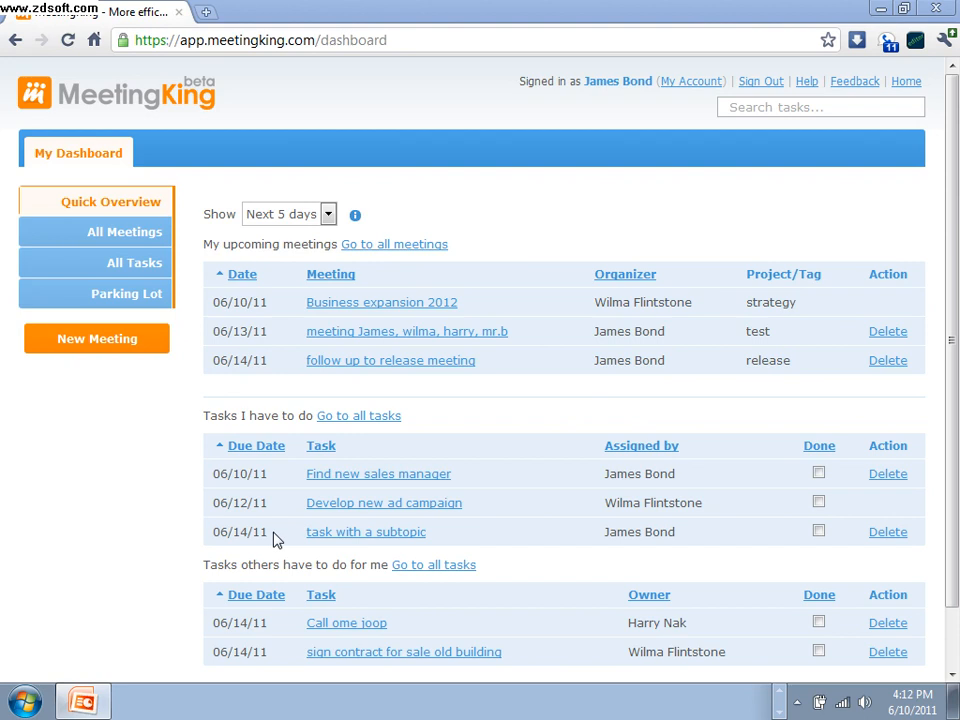
mouse_move(258, 566)
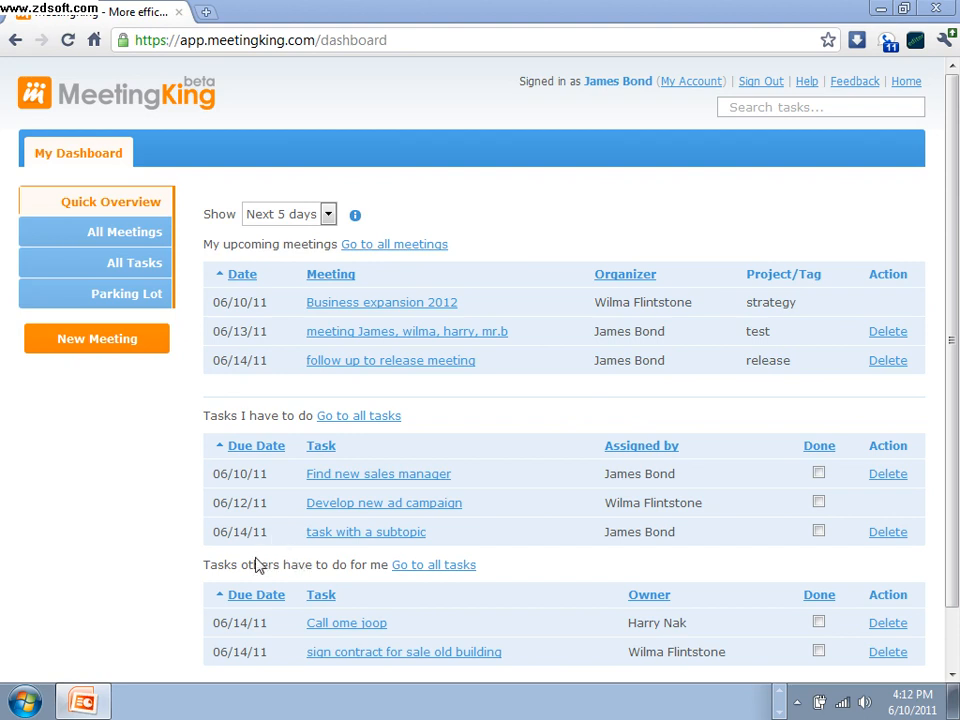
mouse_move(244, 568)
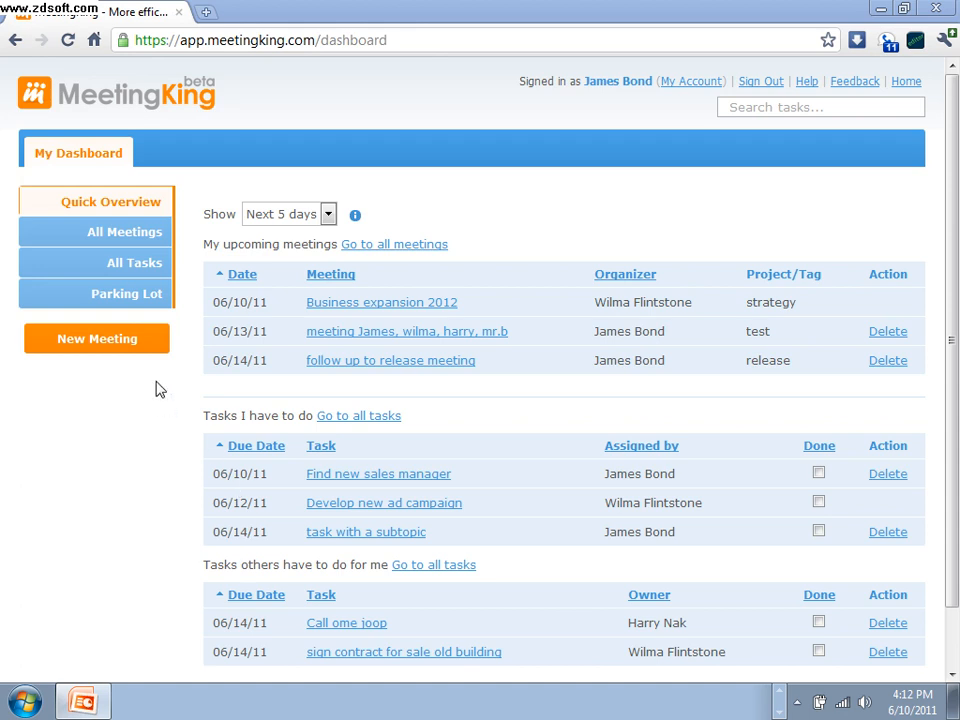
left_click(96, 338)
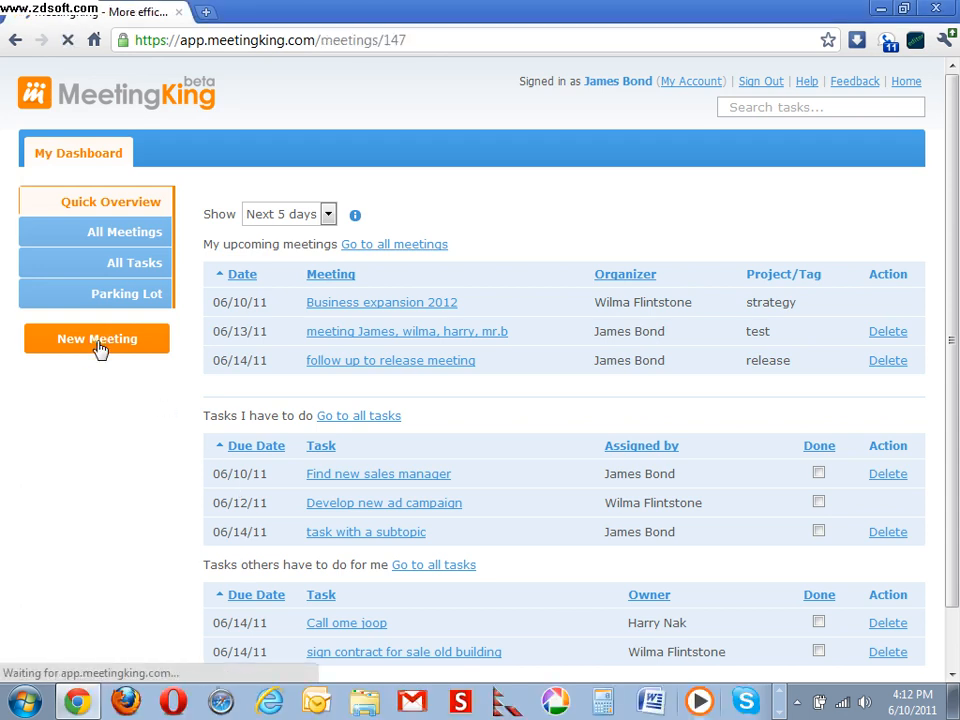
left_click(96, 340)
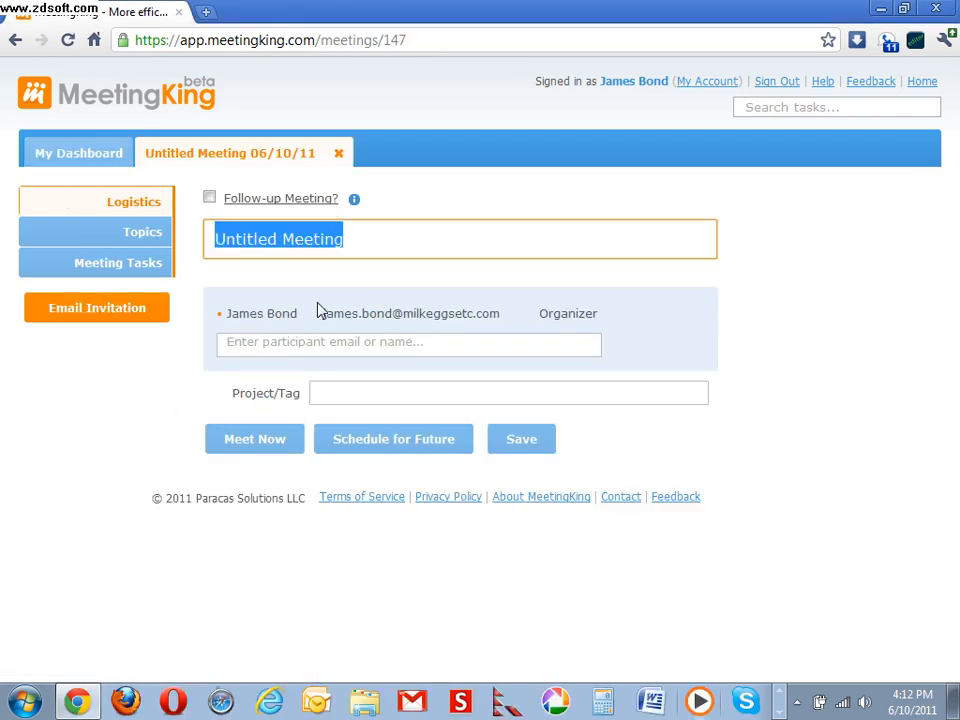
type("mana")
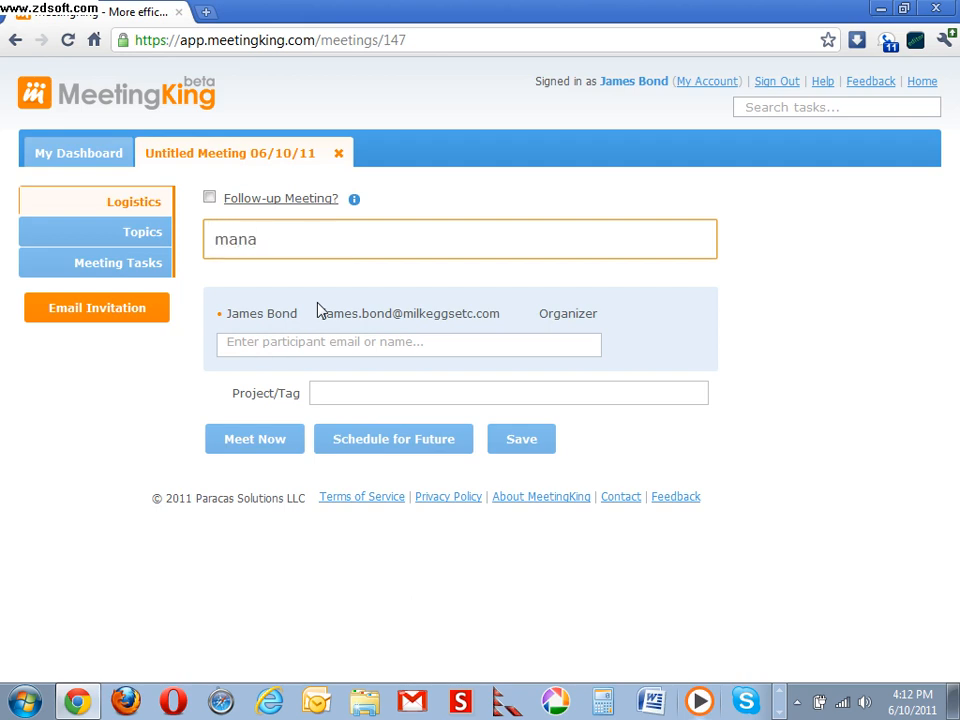
type("gement meet")
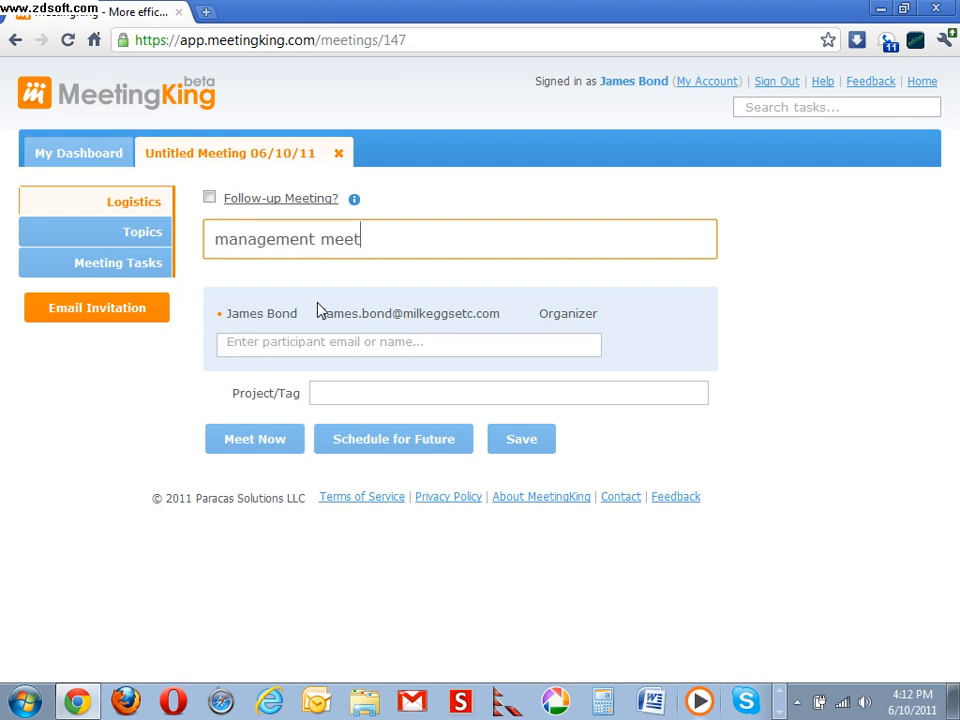
type("ing")
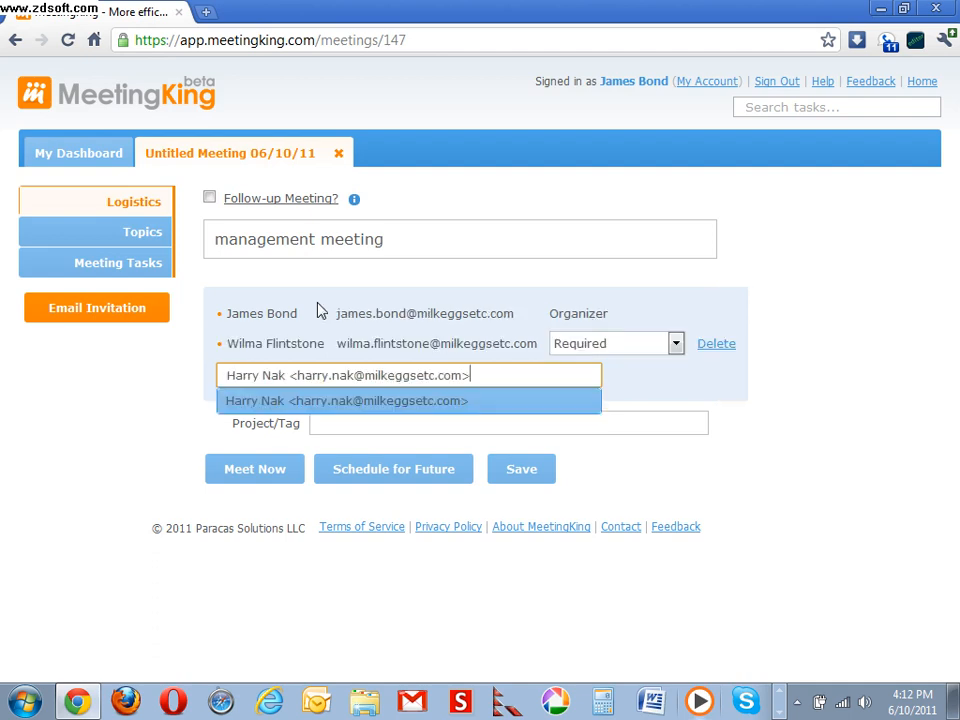
- Add Mr.Biggelsworth as a participant and set his role to Read Only
type("mr")
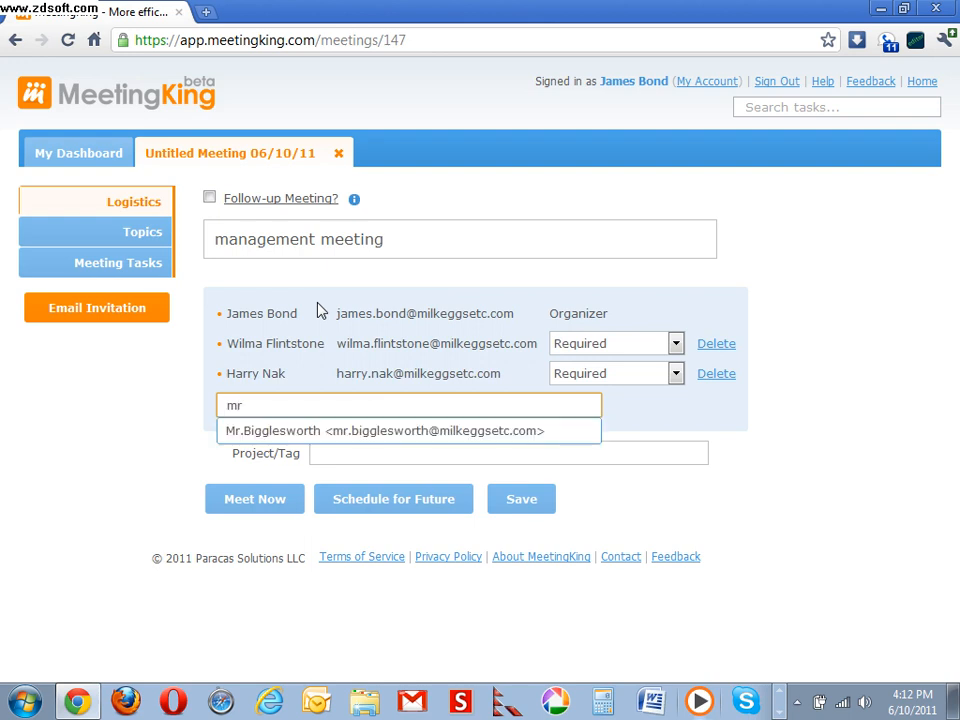
left_click(384, 430)
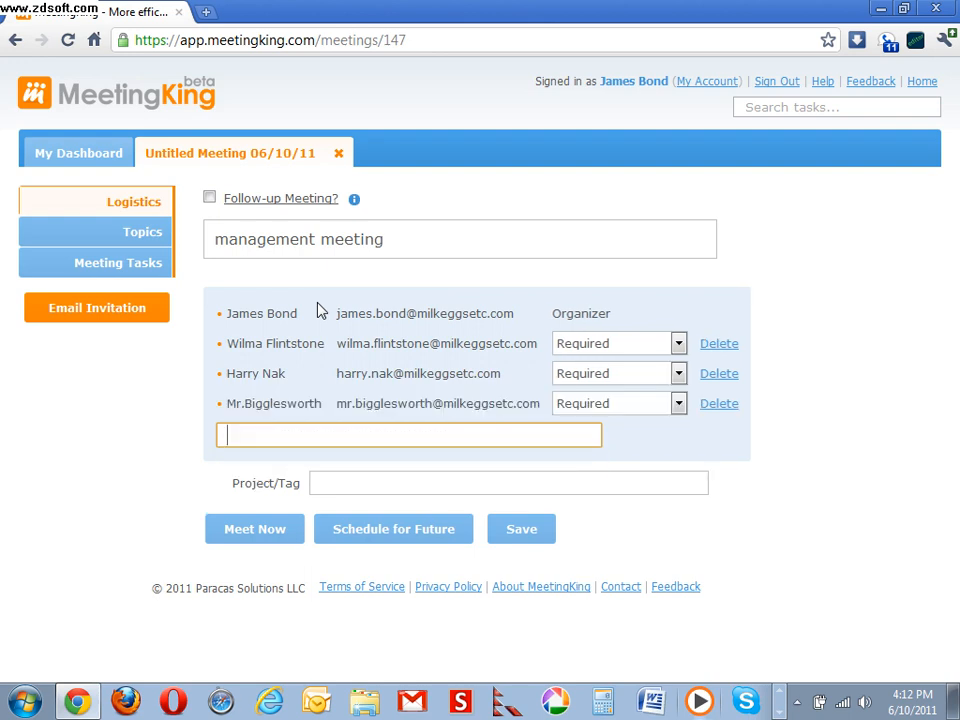
left_click(678, 404)
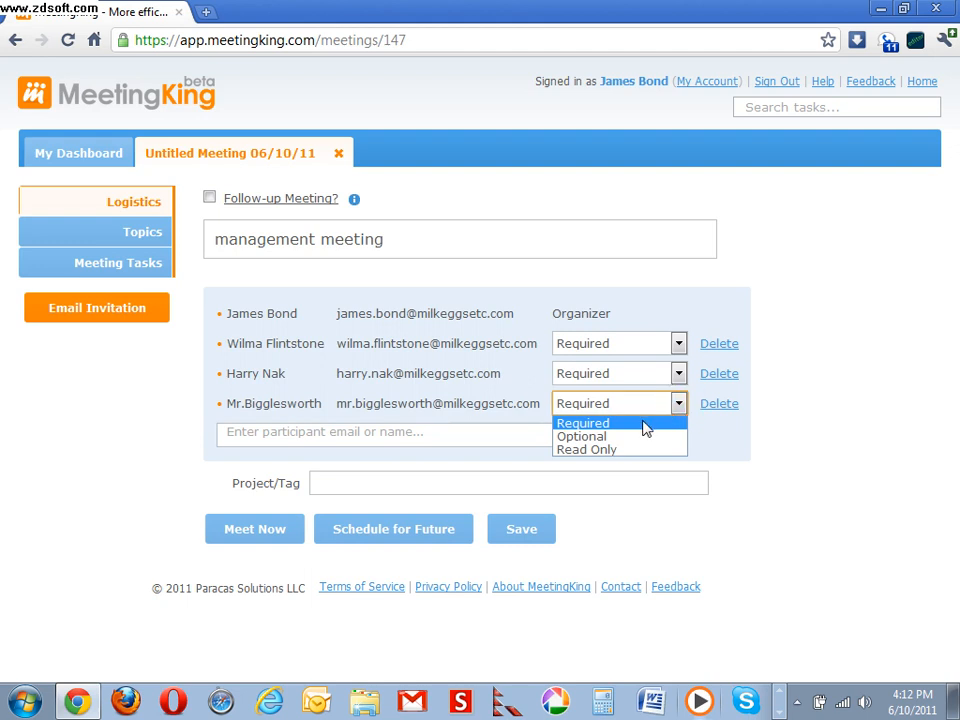
left_click(586, 448)
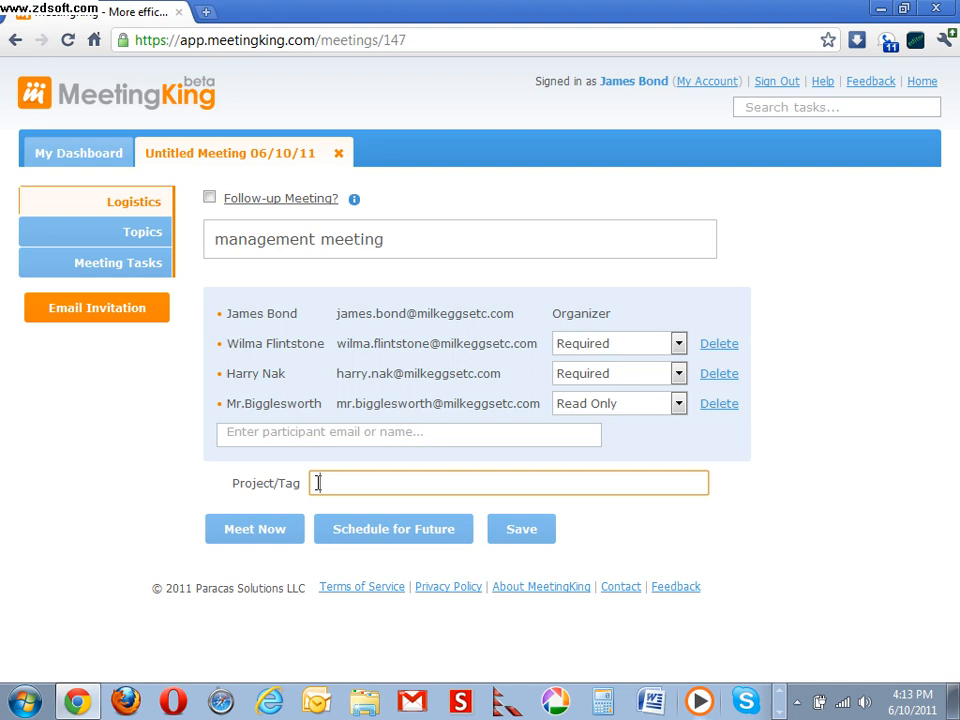
- Tag the meeting 'management' and schedule it for 06/13/11, 01:45 pm to 02:45 pm
type("m")
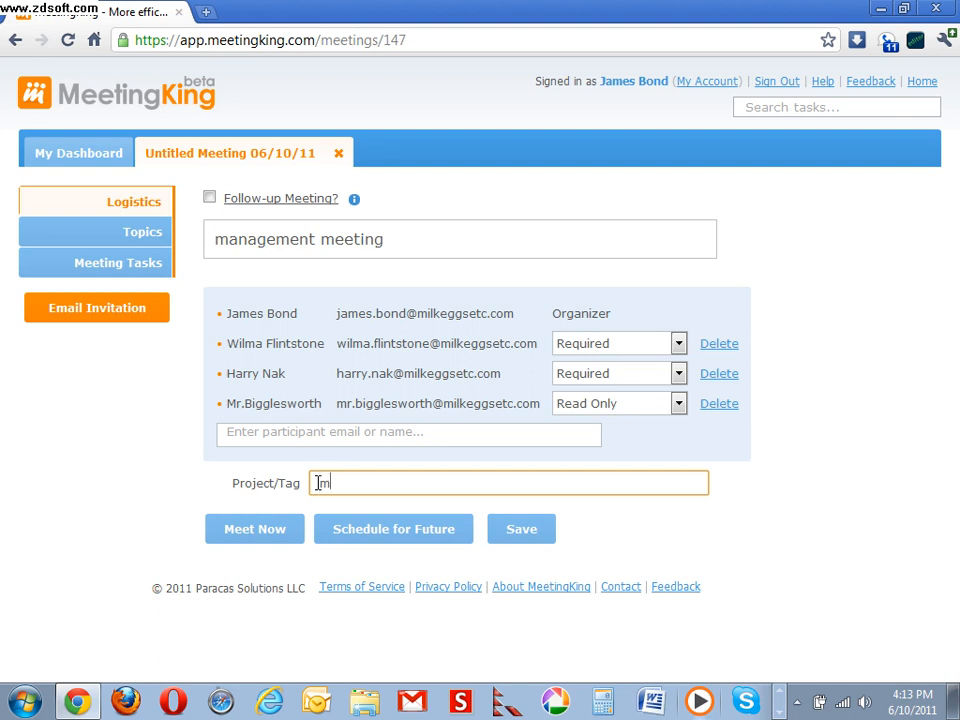
type("anagement")
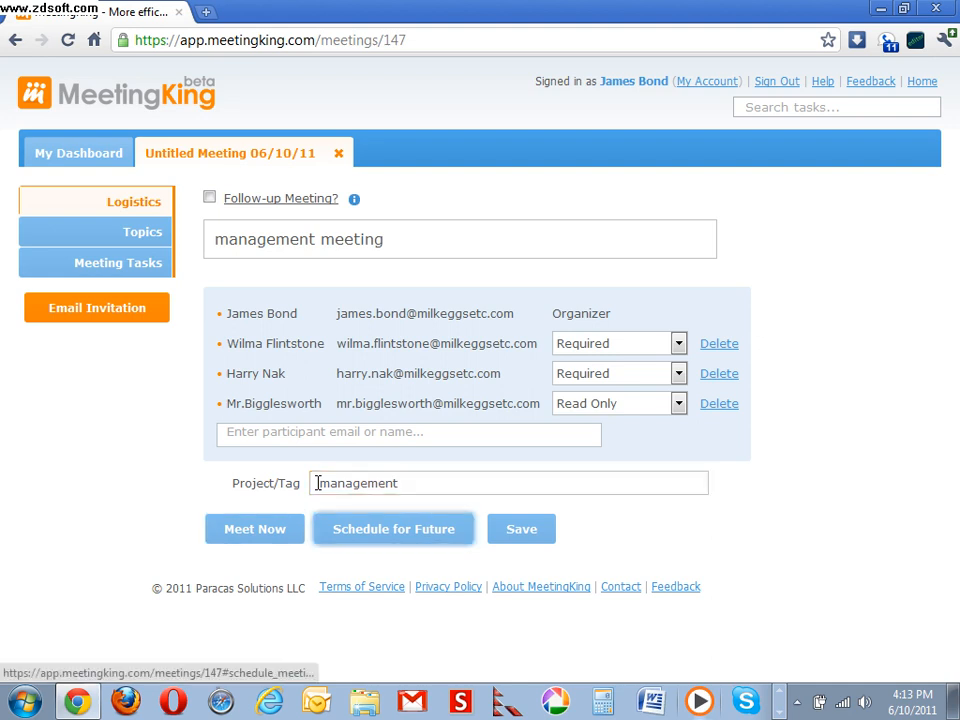
left_click(392, 528)
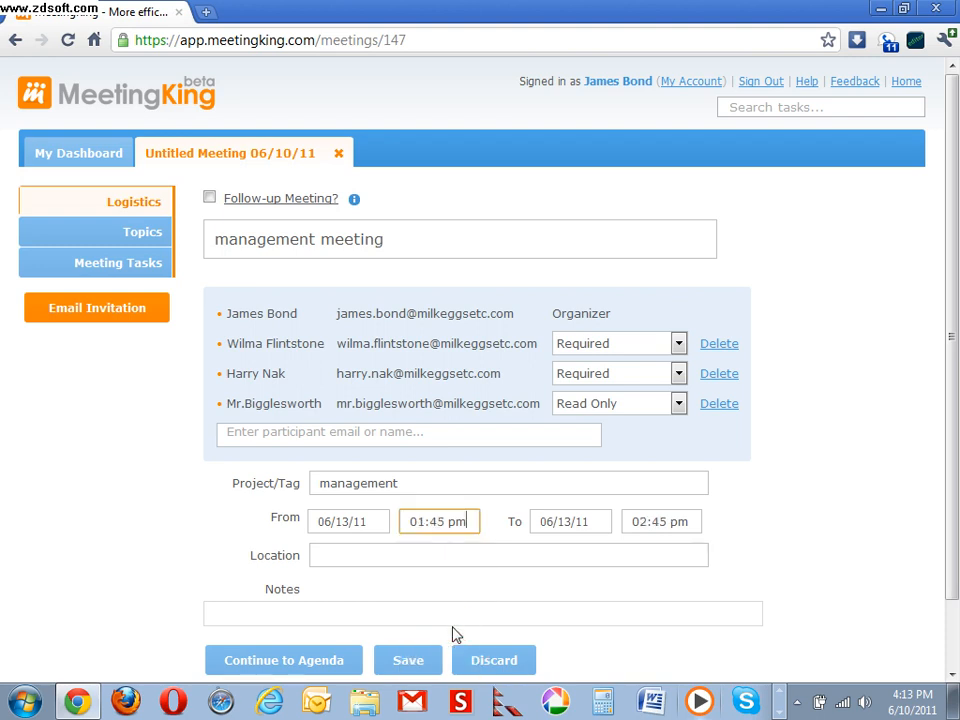
left_click(284, 660)
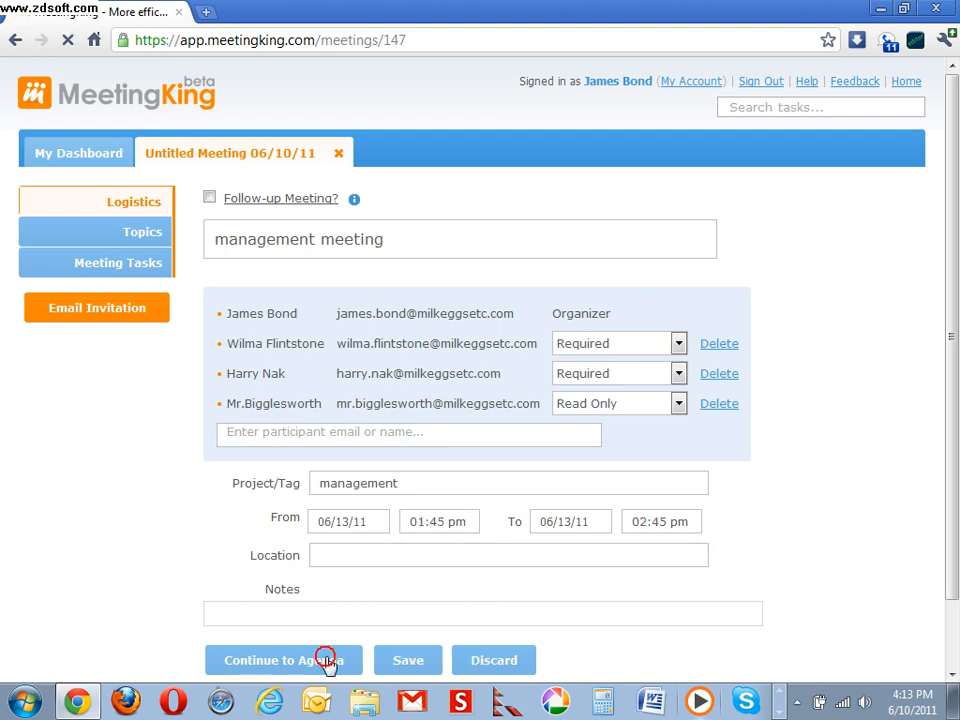
- Add the first agenda topic 'Sales results of the new widget'
left_click(284, 660)
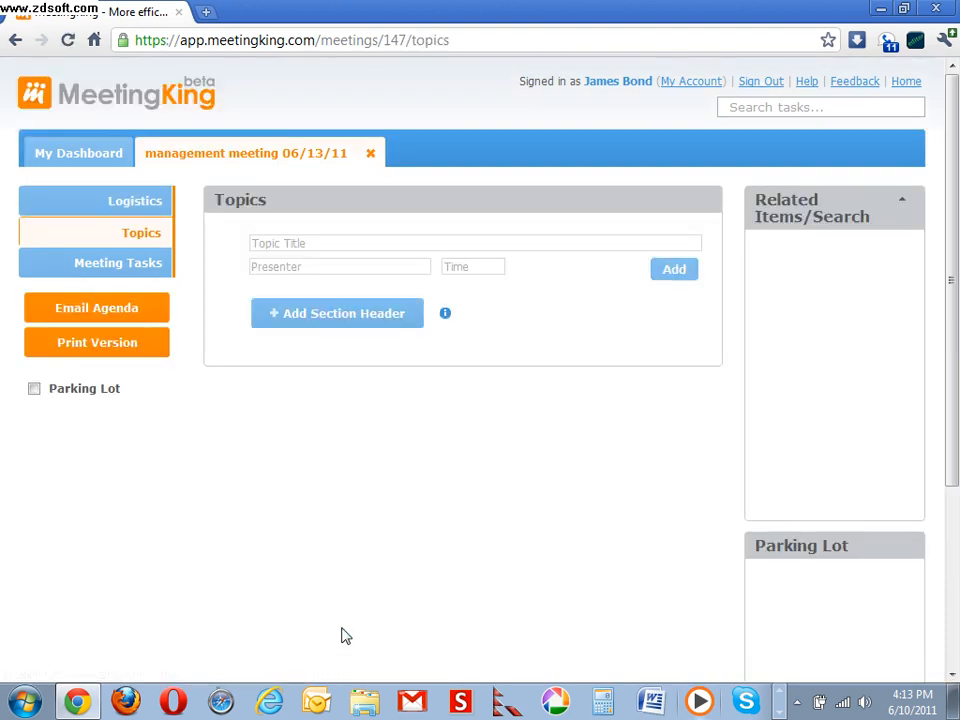
left_click(476, 242)
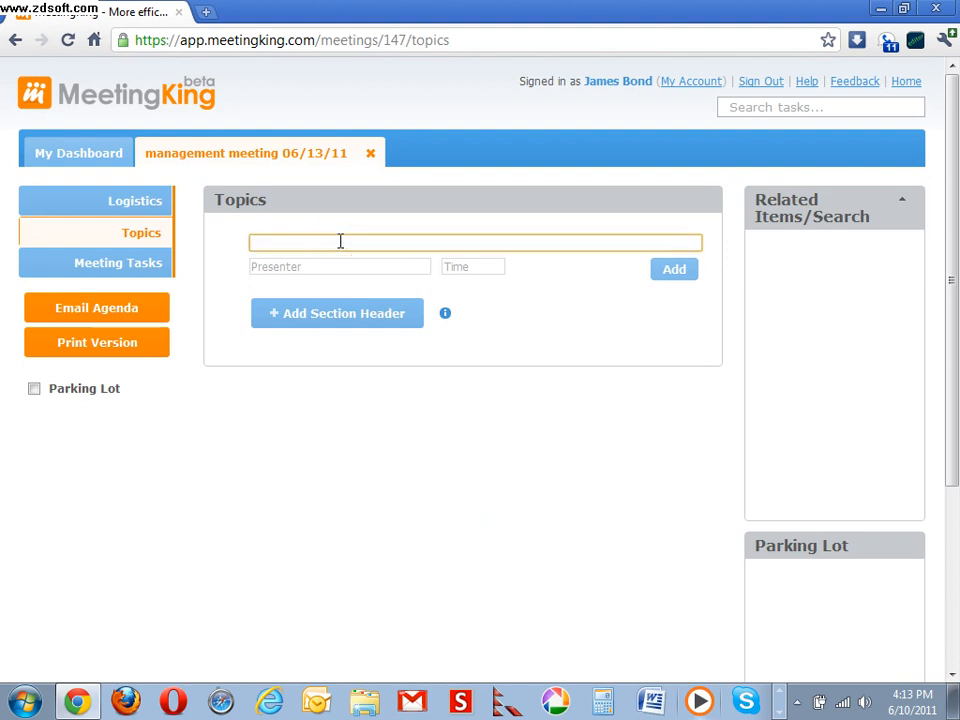
type("Sales")
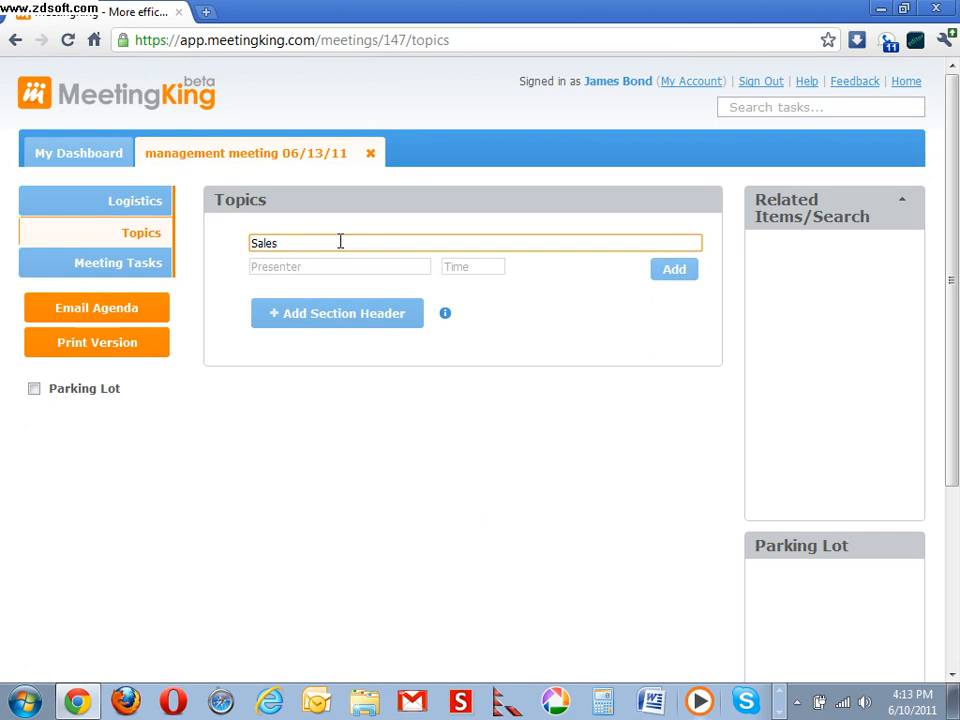
type("results of the ne")
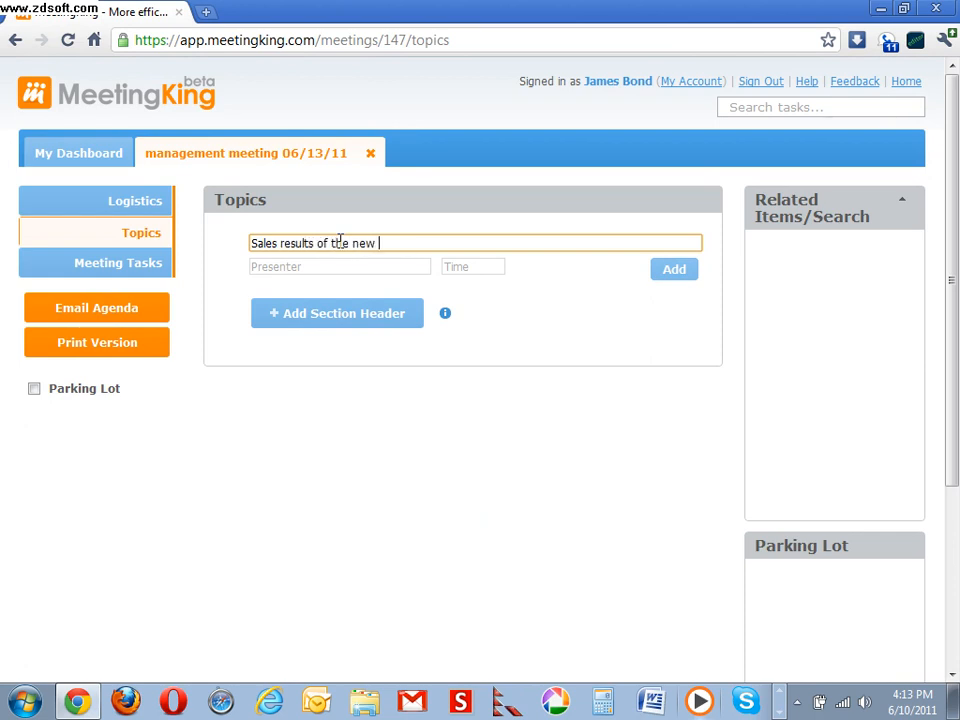
type("widget")
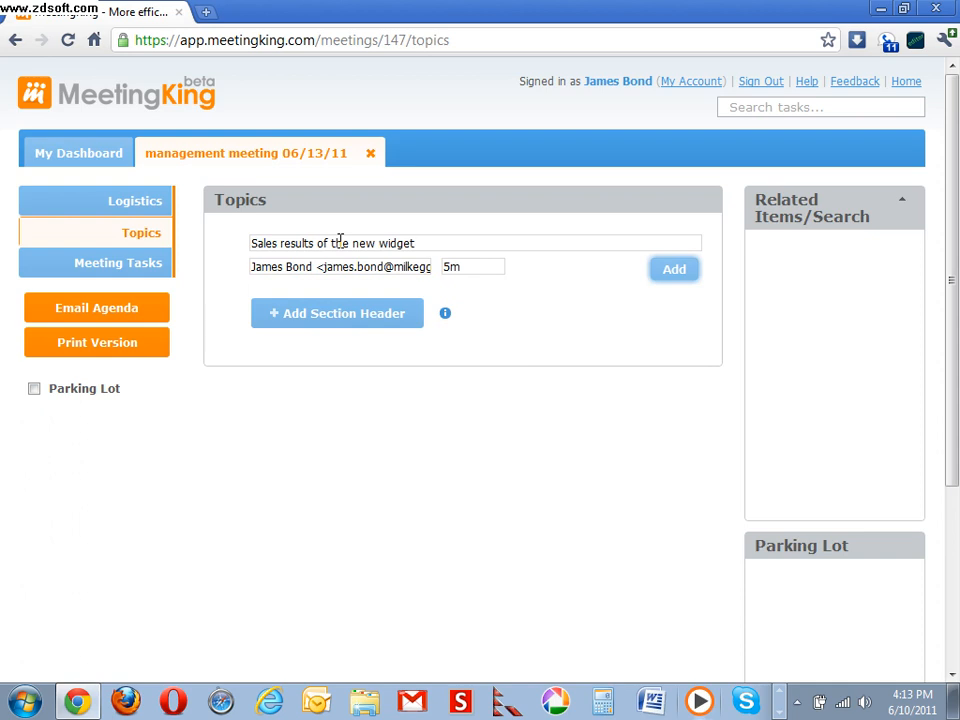
left_click(674, 268)
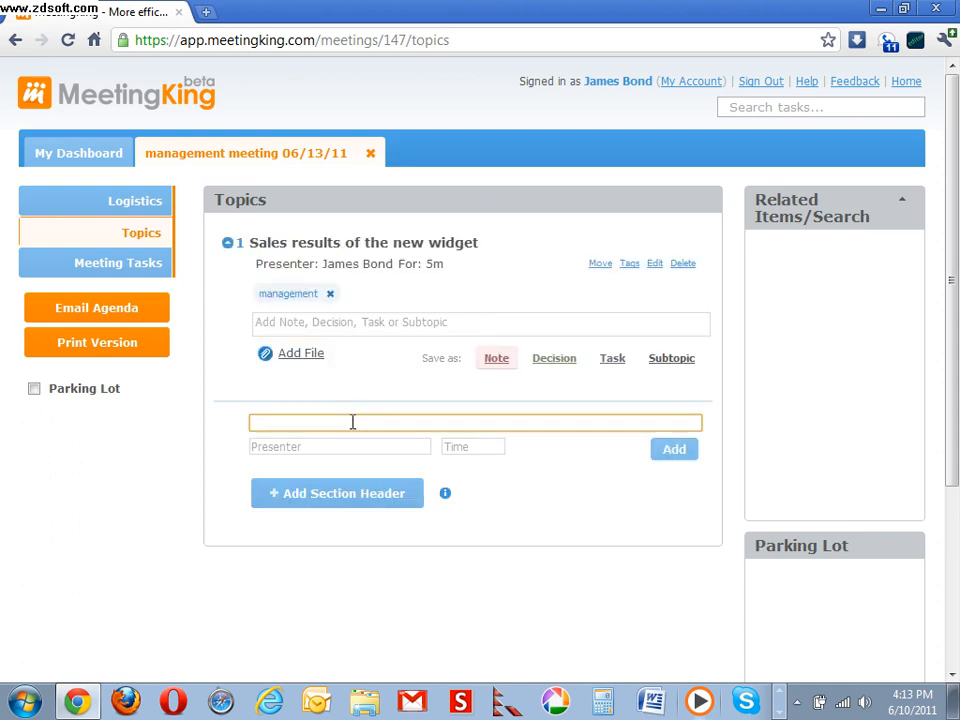
- Add a second topic 'New partner in the UK' with a 15-minute duration
type("New part")
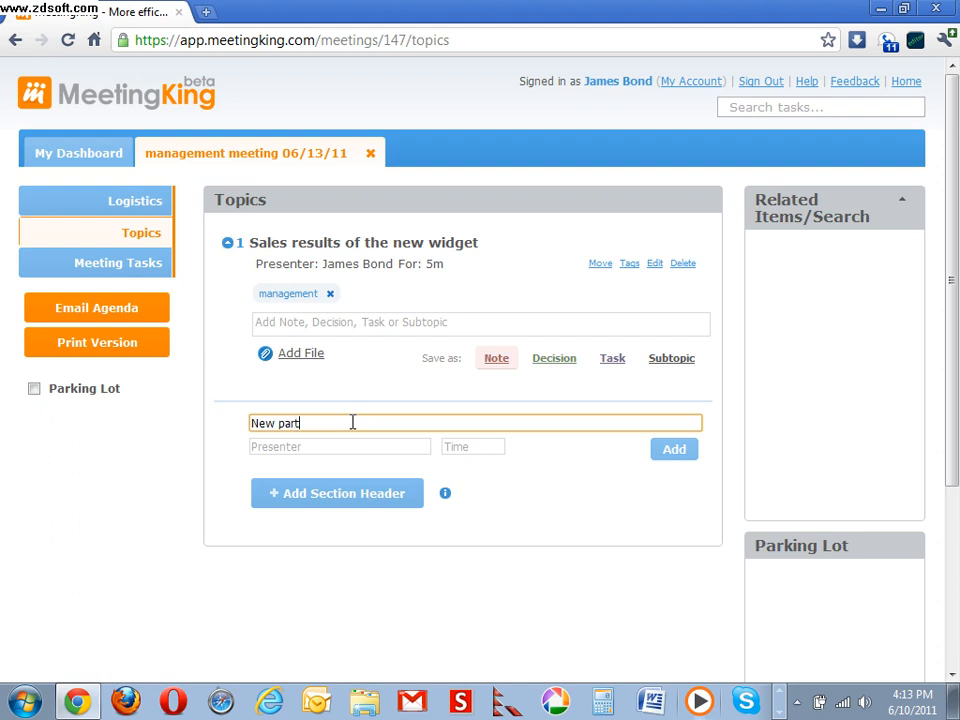
type("ner in the")
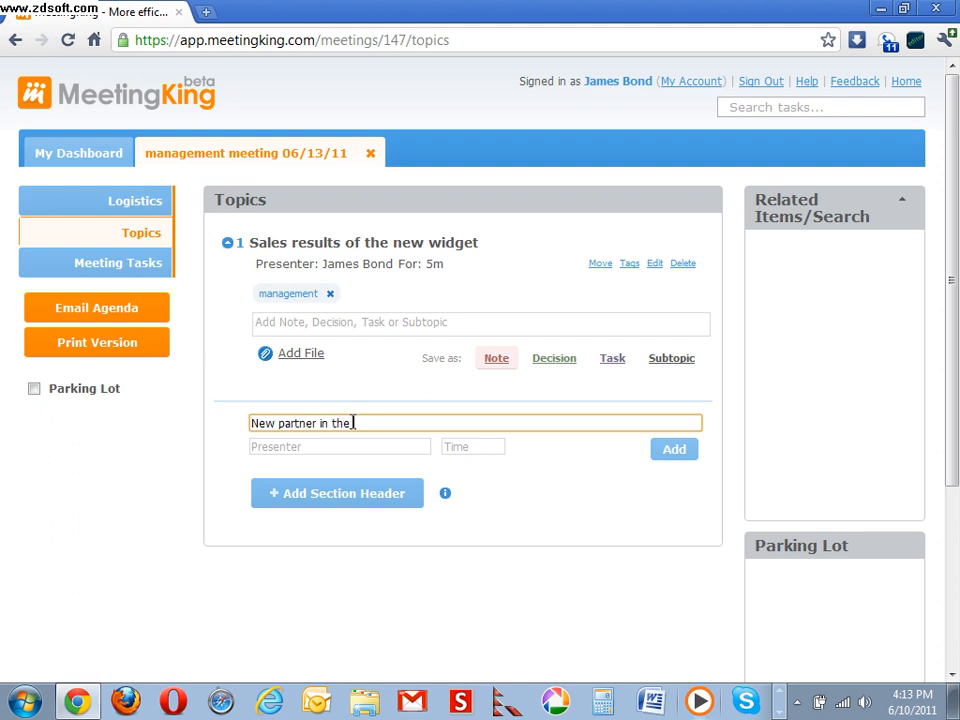
type("UK")
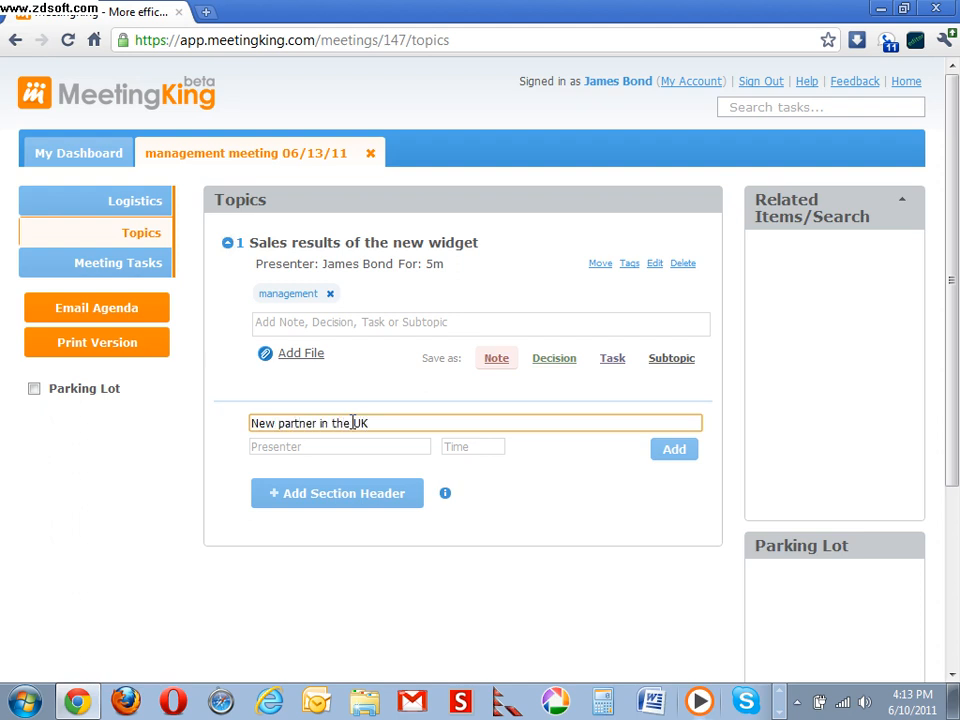
left_click(340, 446)
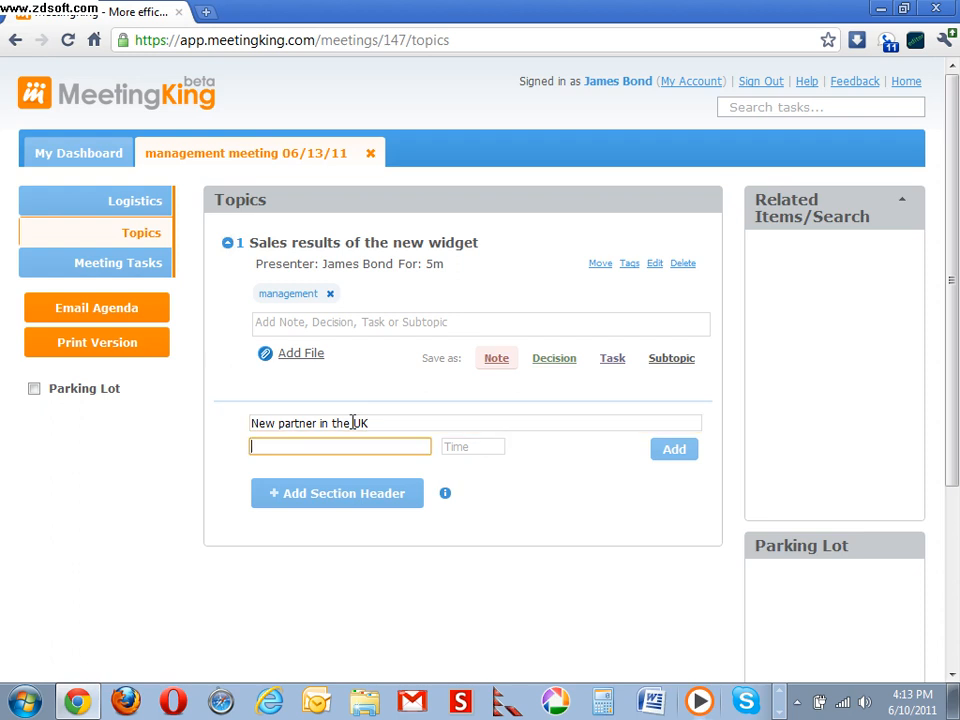
left_click(472, 446)
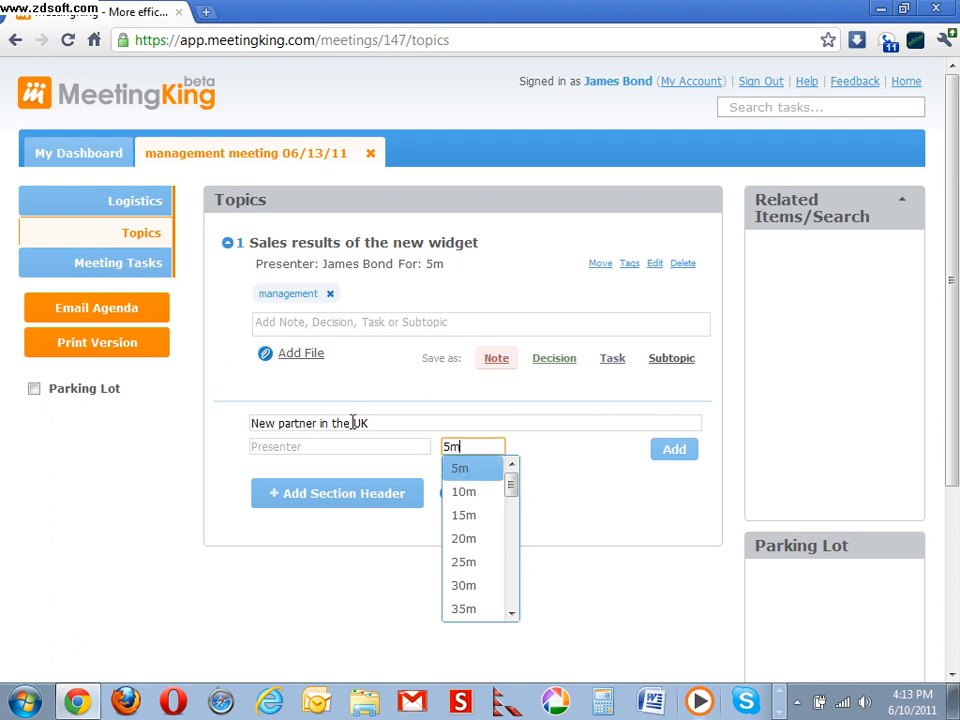
left_click(464, 516)
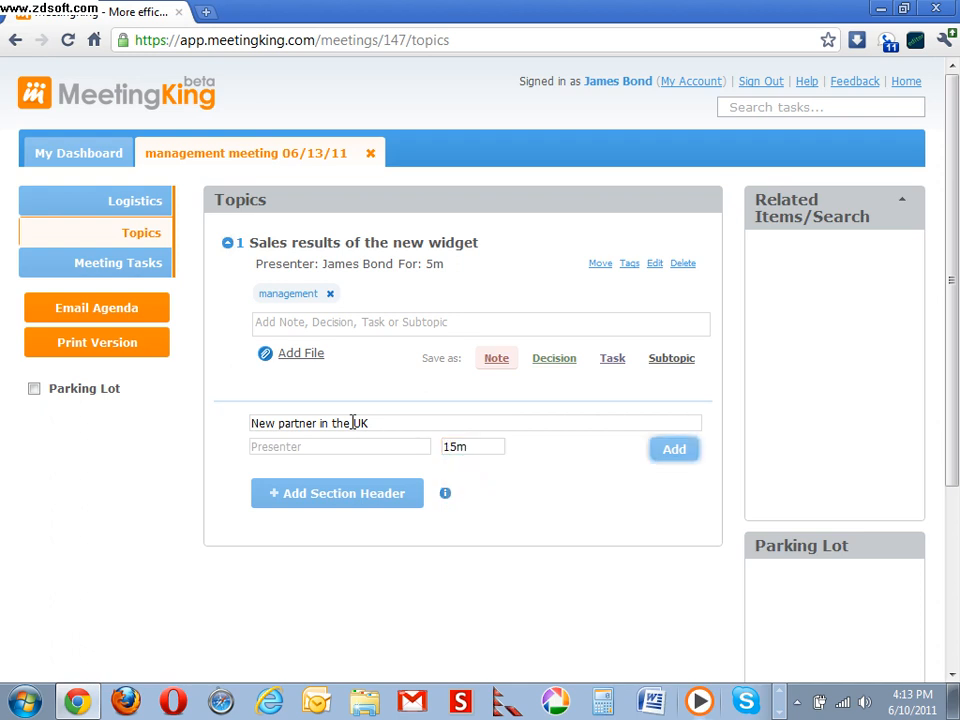
left_click(674, 448)
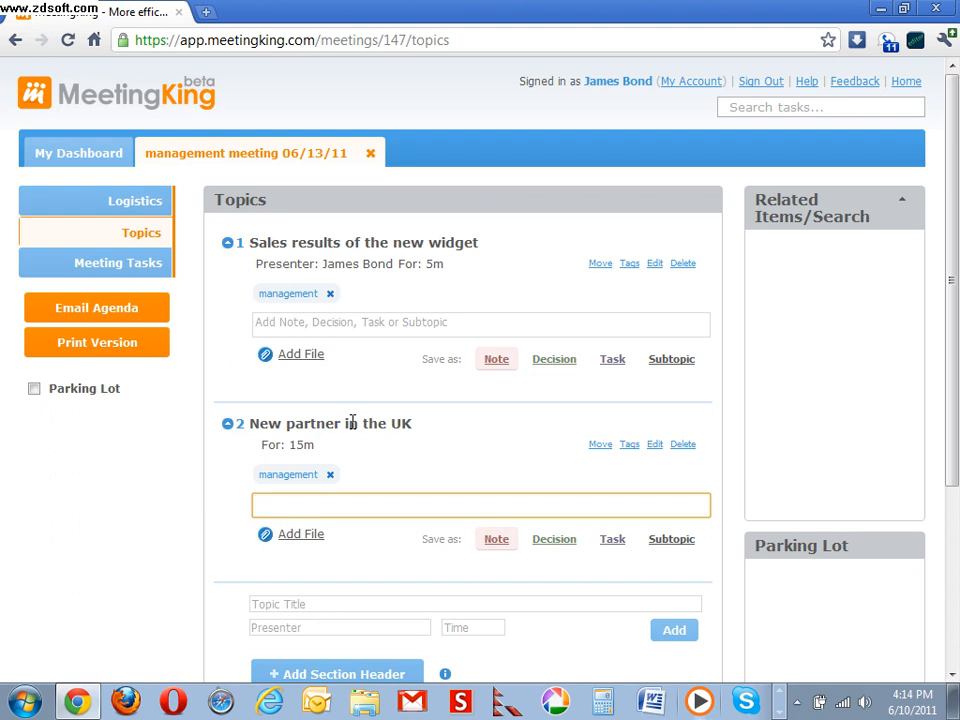
- Add task 'prepare short list of candidates' owned by Wilma Flintstone, due 12 June
type("prepare short list of candidates")
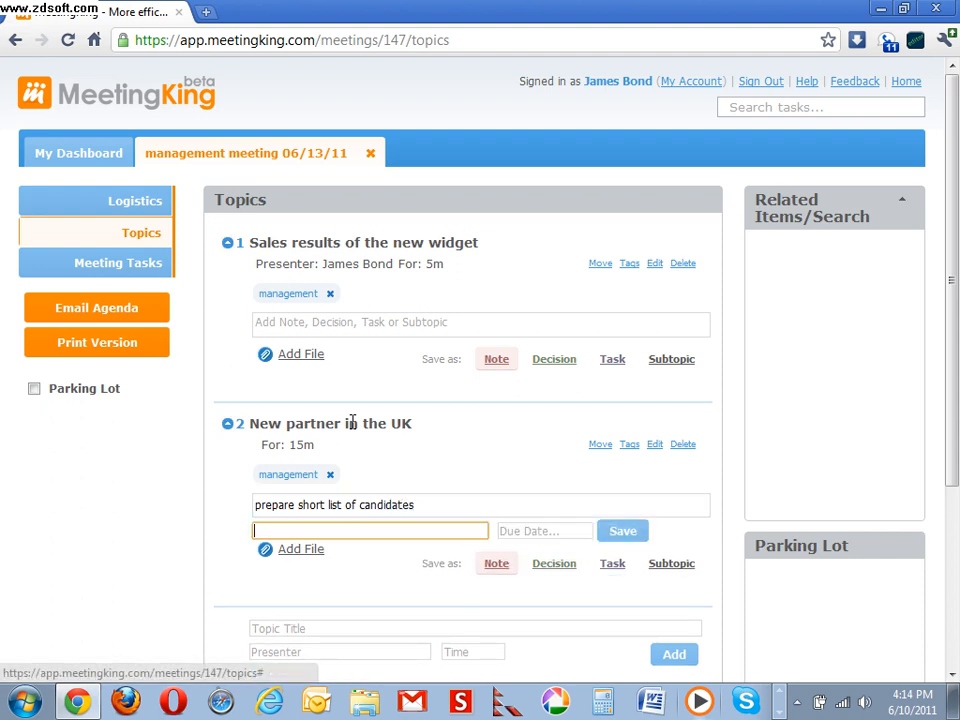
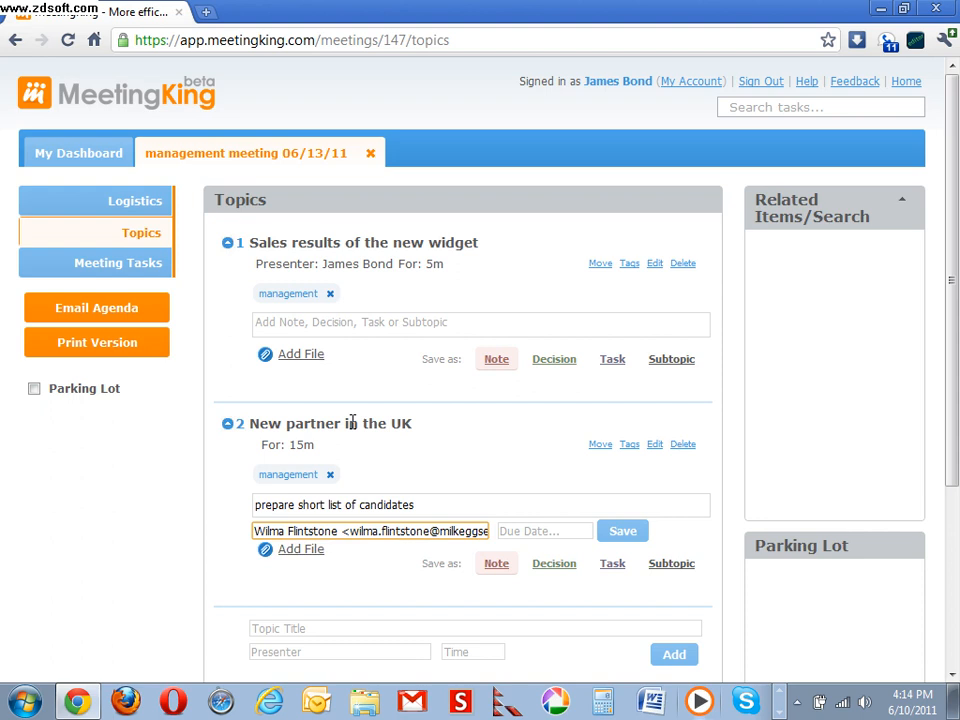
left_click(544, 532)
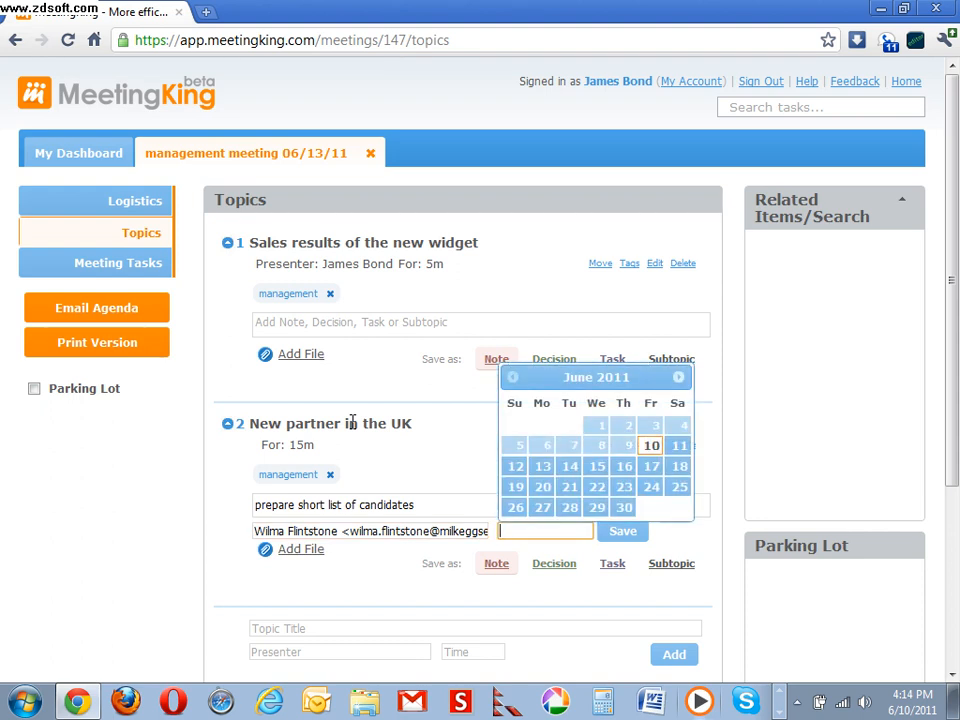
left_click(516, 466)
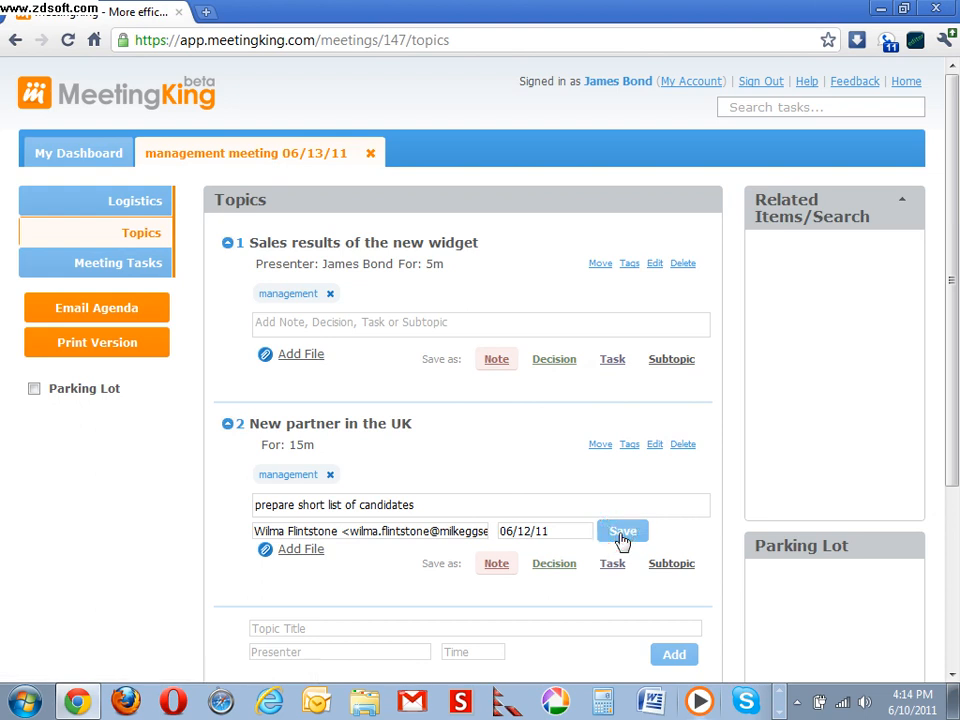
left_click(622, 532)
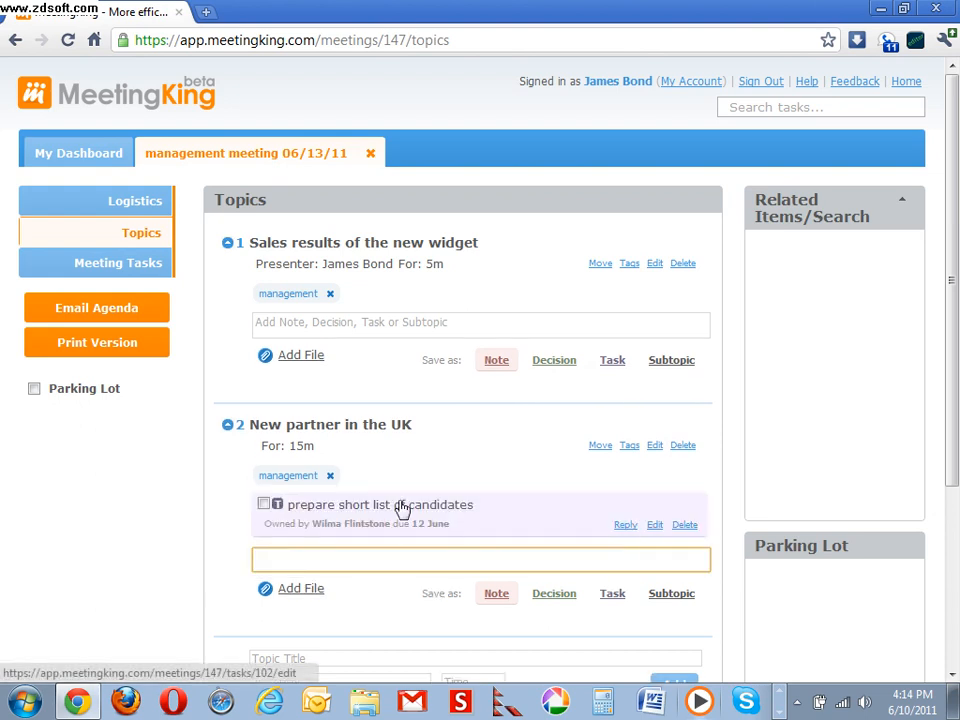
mouse_move(508, 522)
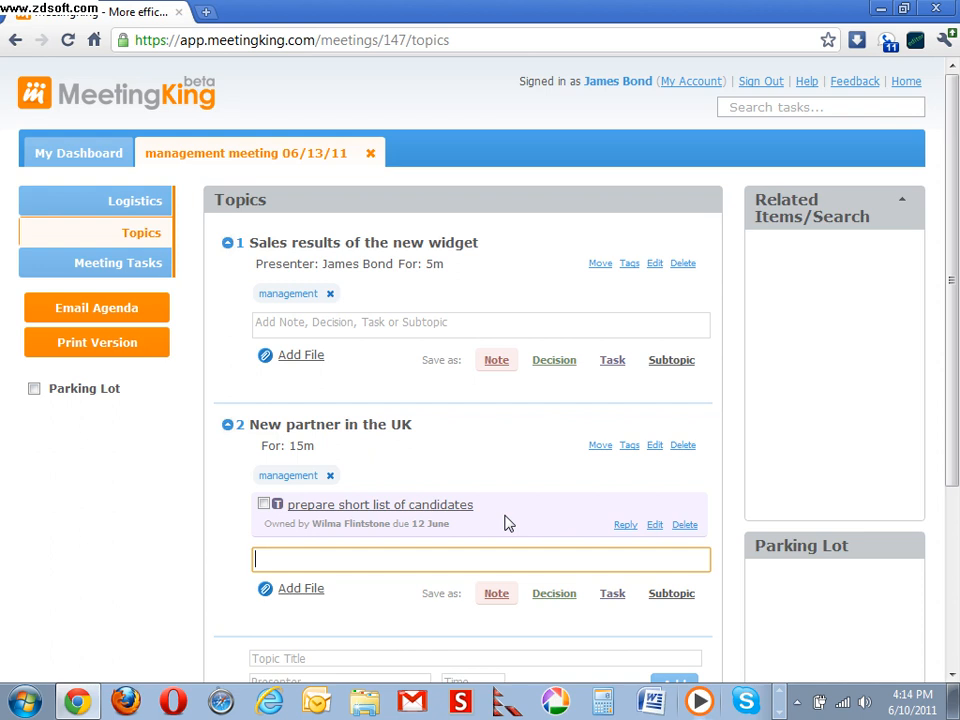
mouse_move(512, 520)
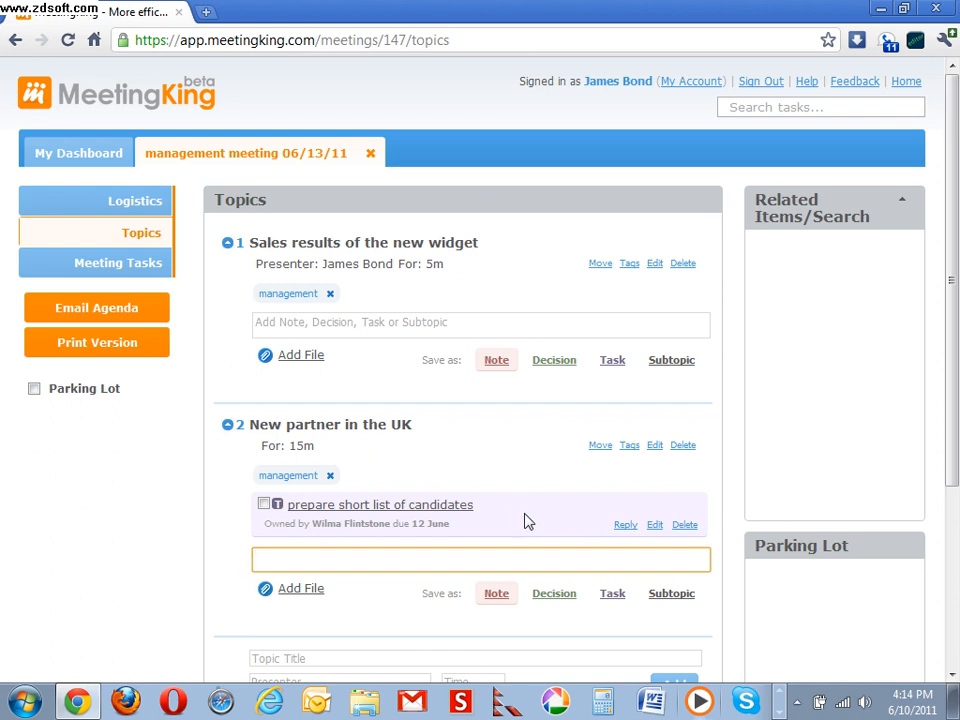
- Go to My Dashboard to see the new task among tasks others have to do
left_click(78, 152)
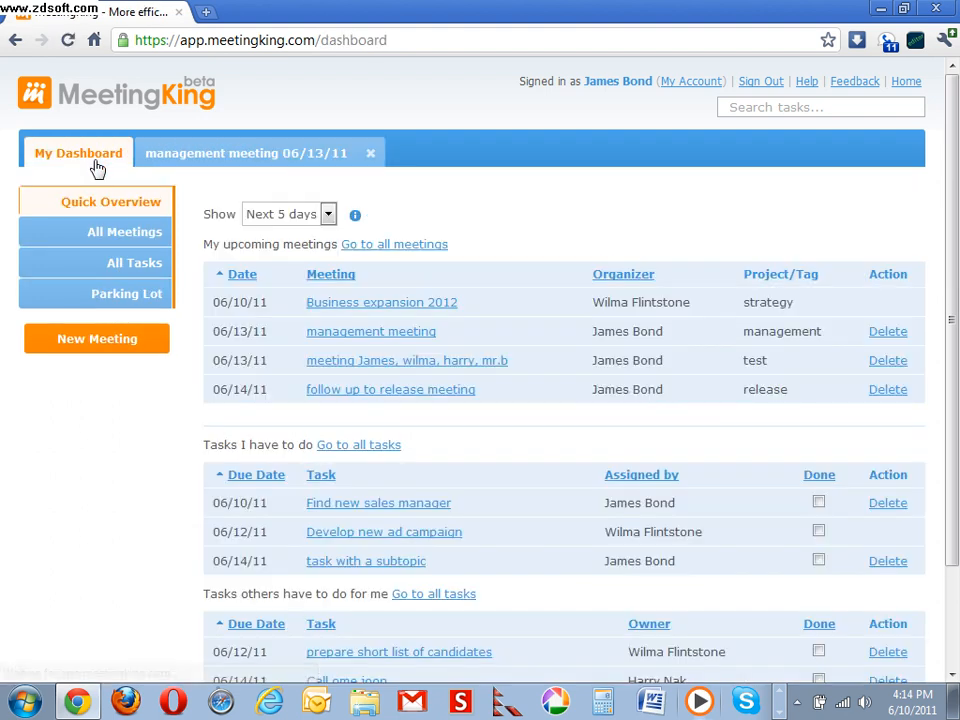
mouse_move(496, 676)
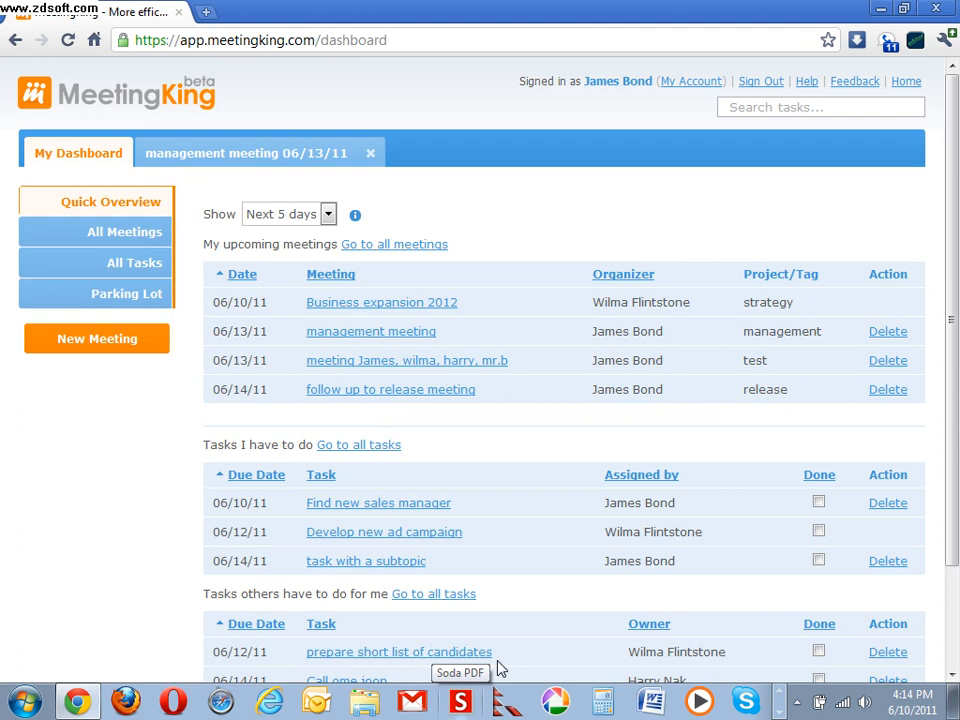
mouse_move(432, 456)
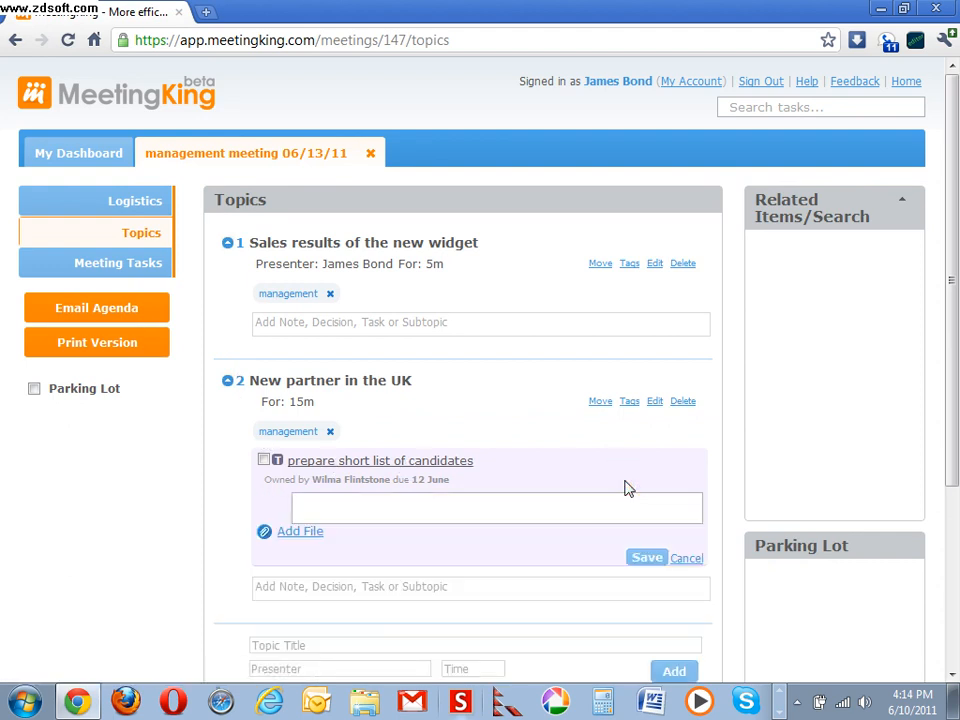
- Reply 'here is the list' to the task with potential partners UK.xlsx attached and save
type("here is the list")
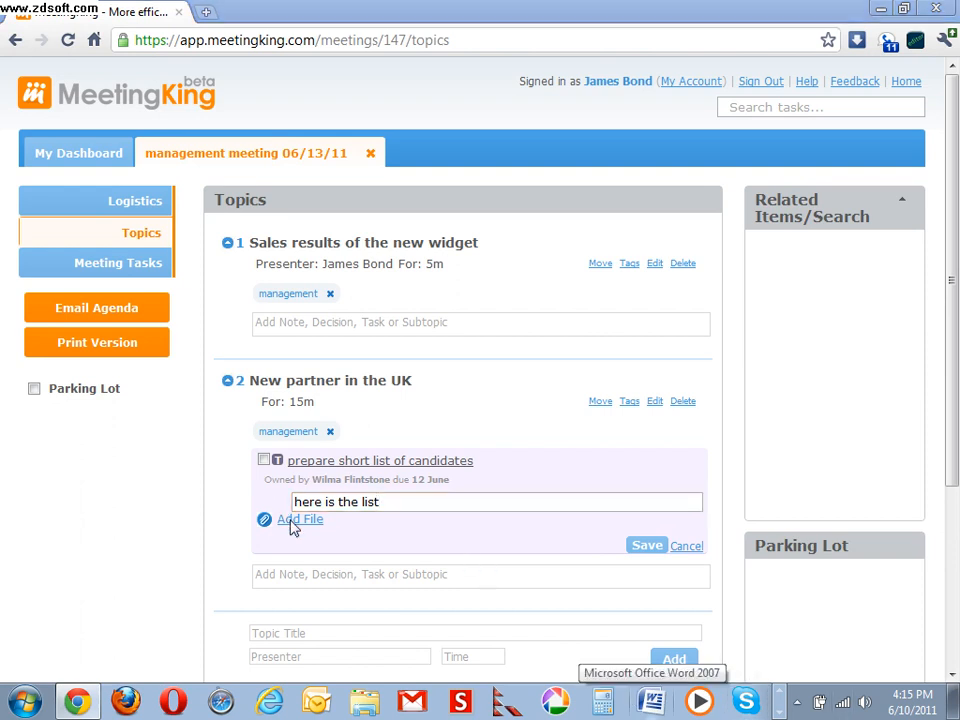
left_click(300, 520)
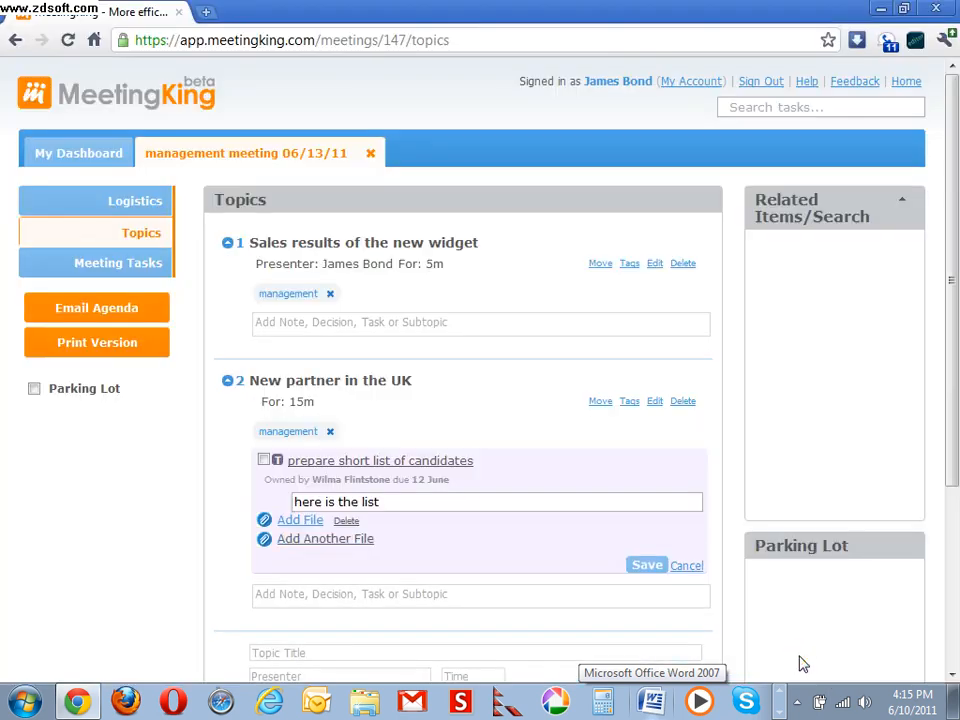
left_click(646, 564)
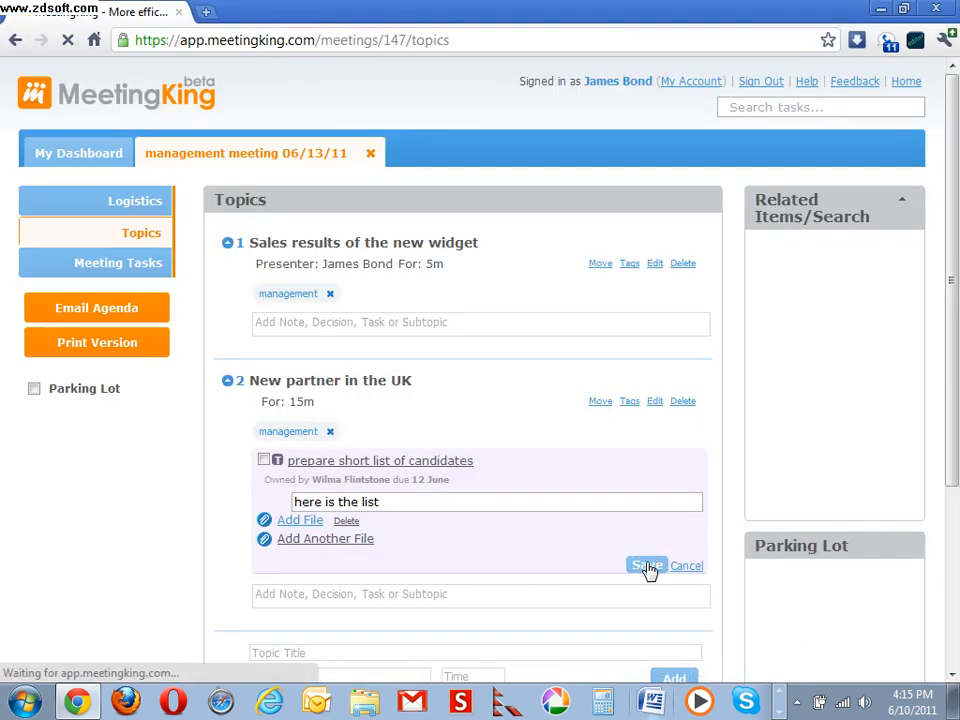
left_click(646, 566)
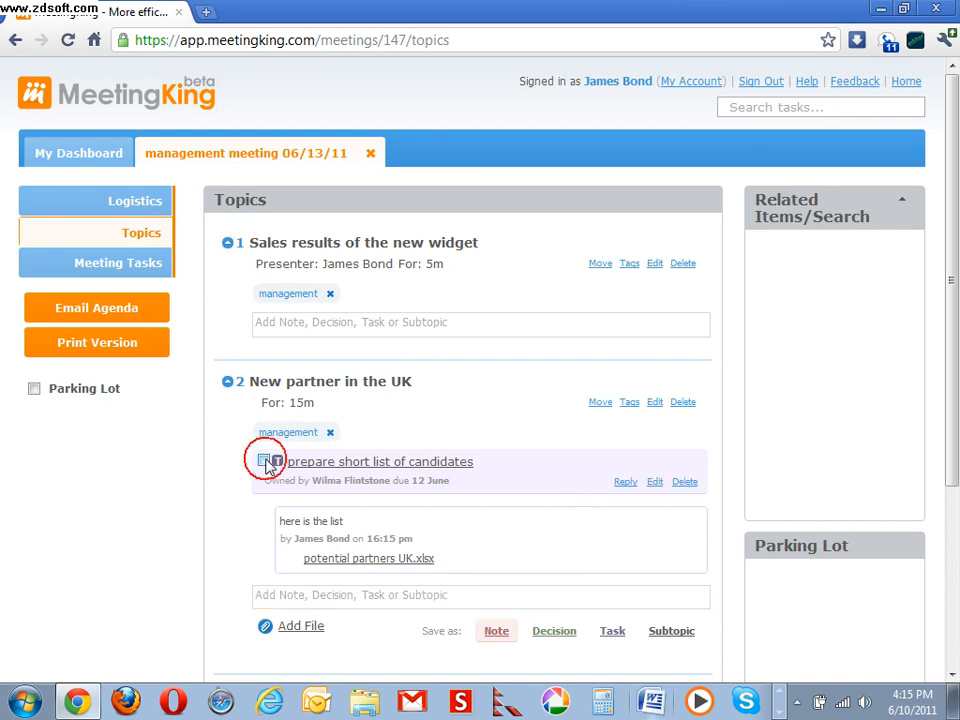
- Mark the short-list task done, check the dashboard, and return to the meeting agenda
left_click(264, 460)
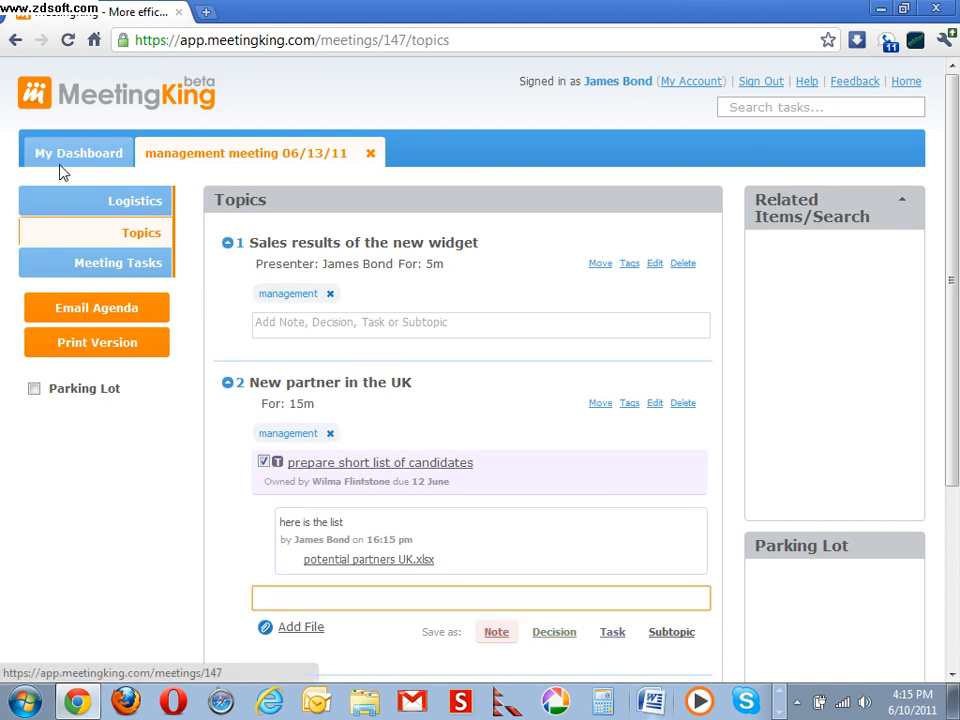
left_click(78, 152)
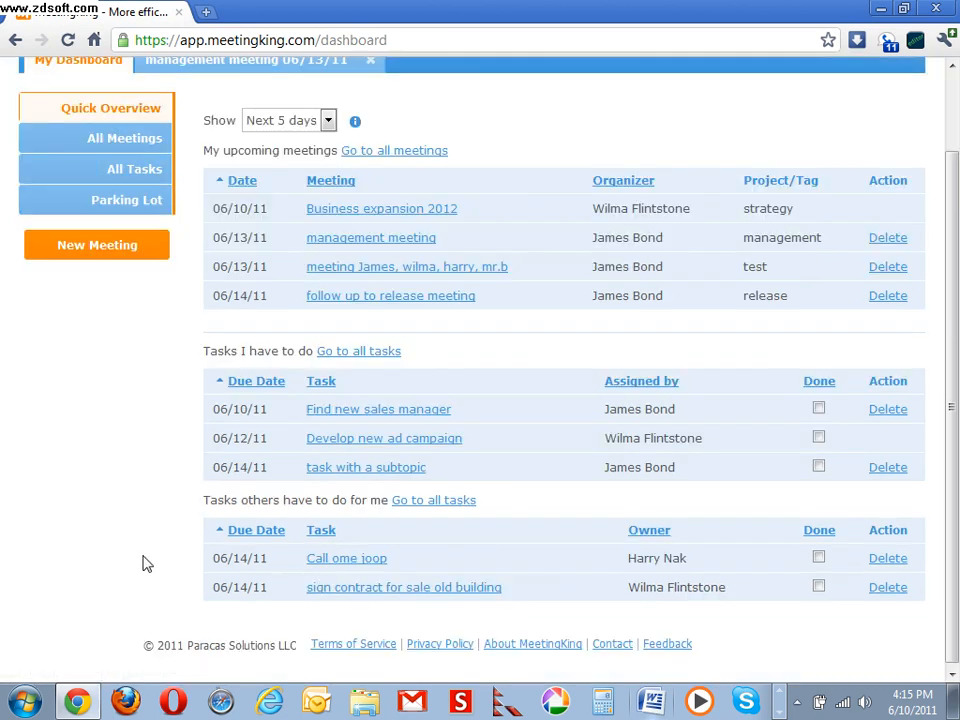
mouse_move(114, 492)
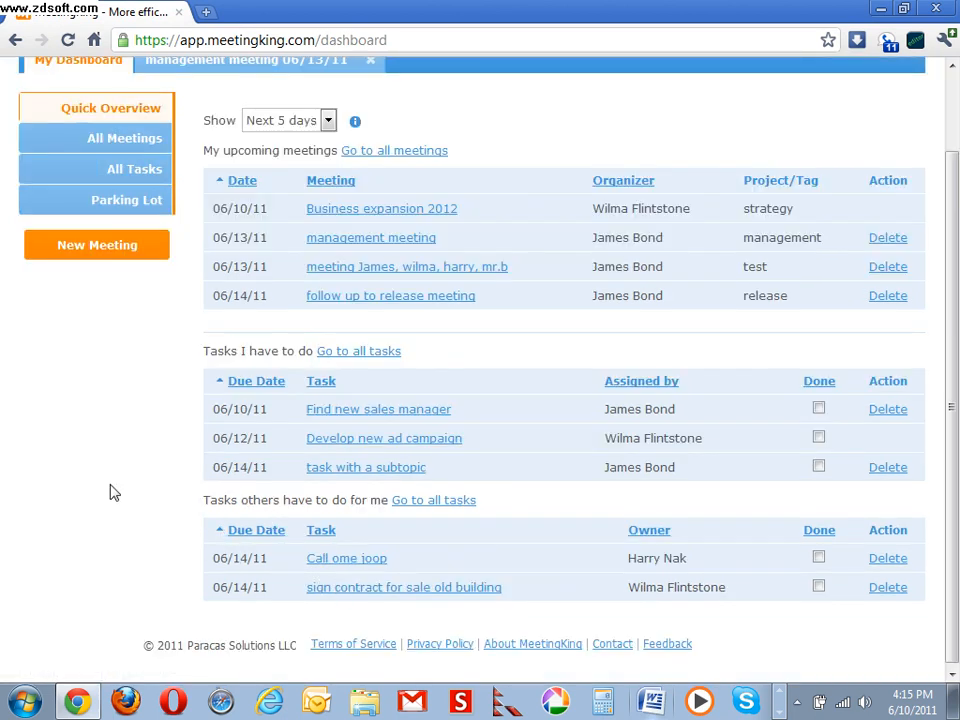
left_click(244, 152)
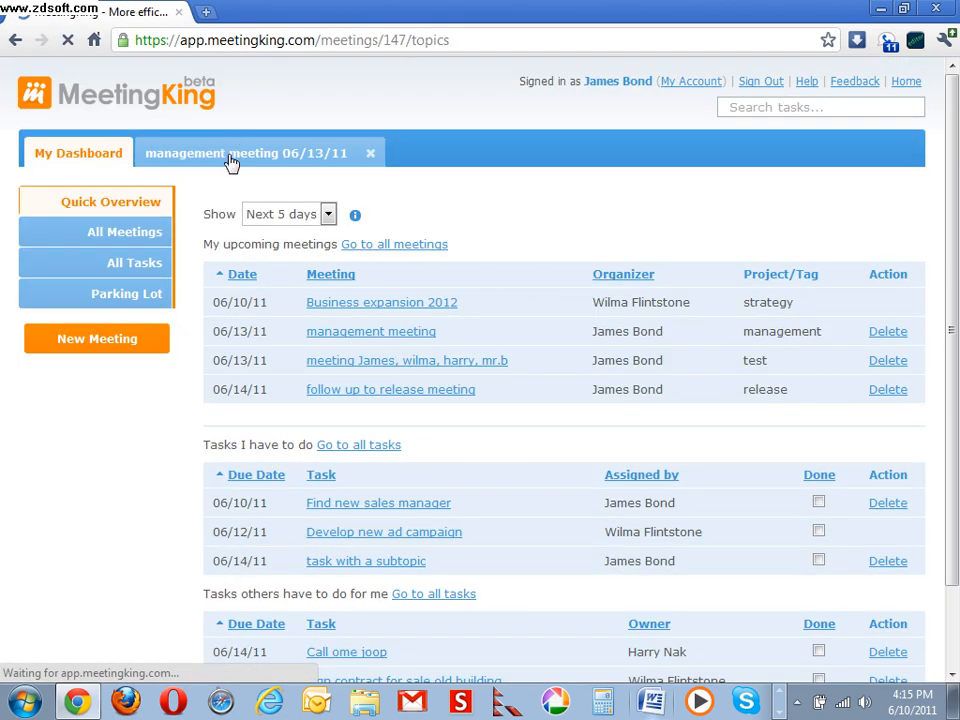
left_click(244, 152)
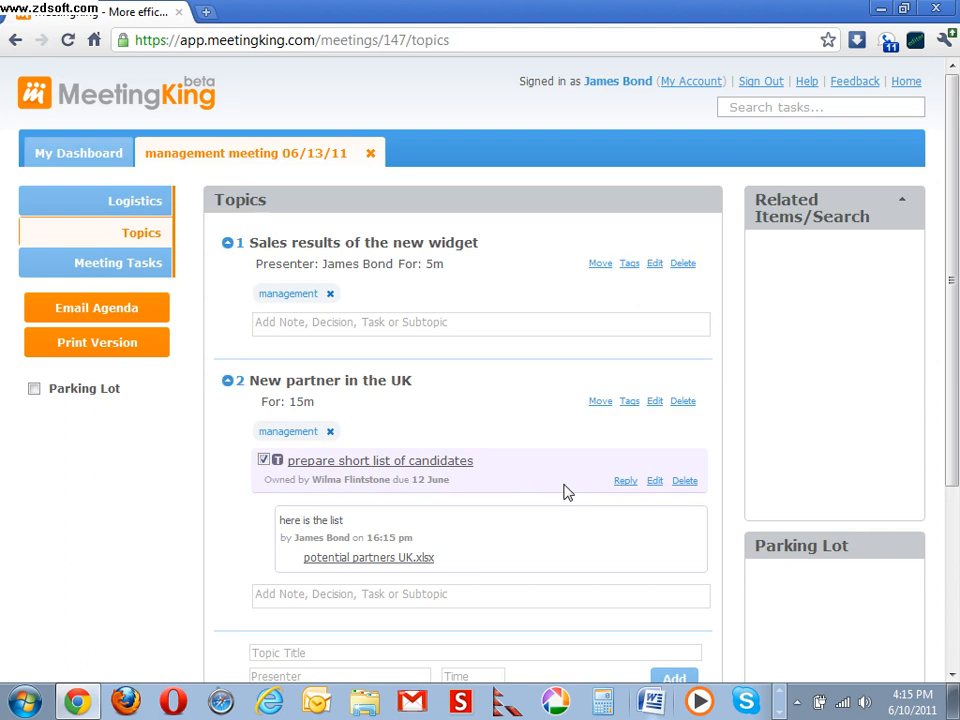
- Add note 'sales are great' and the smaller-widget decision to the sales topic
left_click(480, 322)
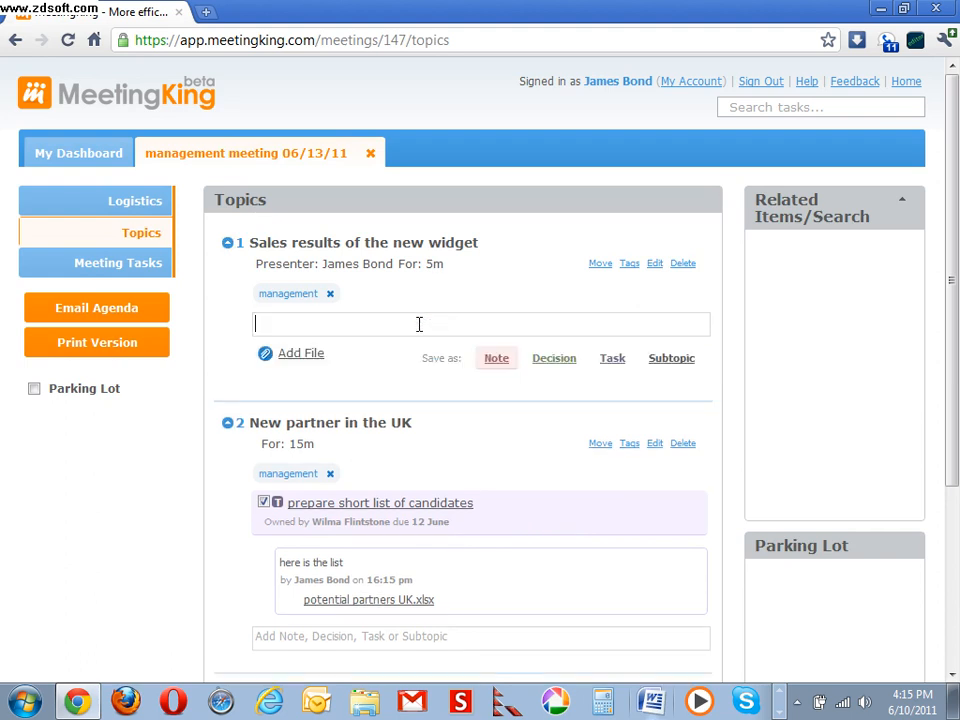
type("sales")
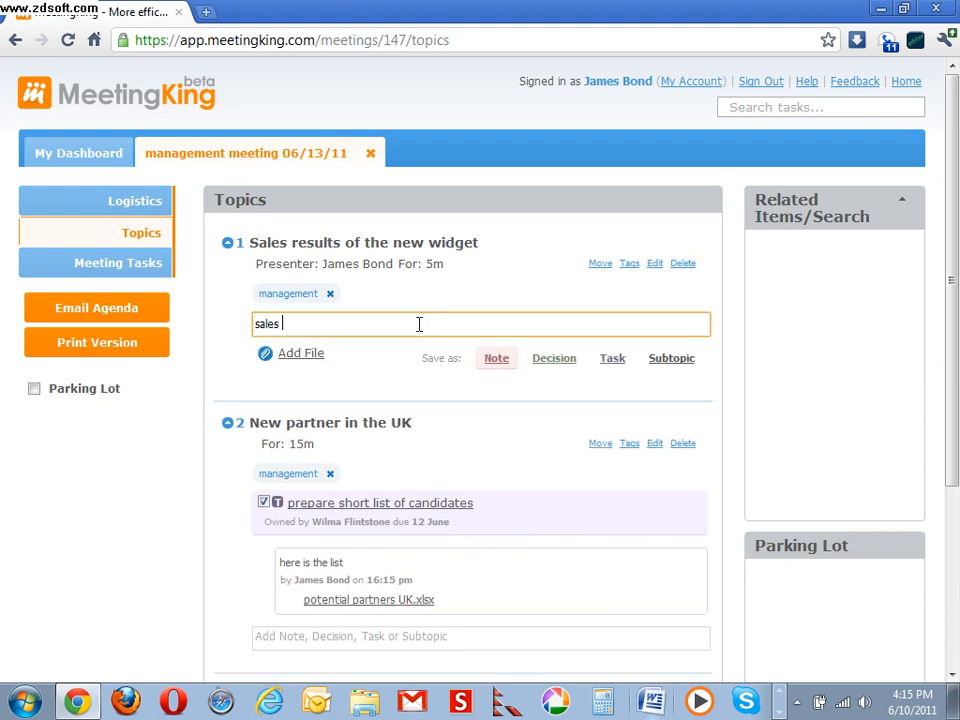
type("are great")
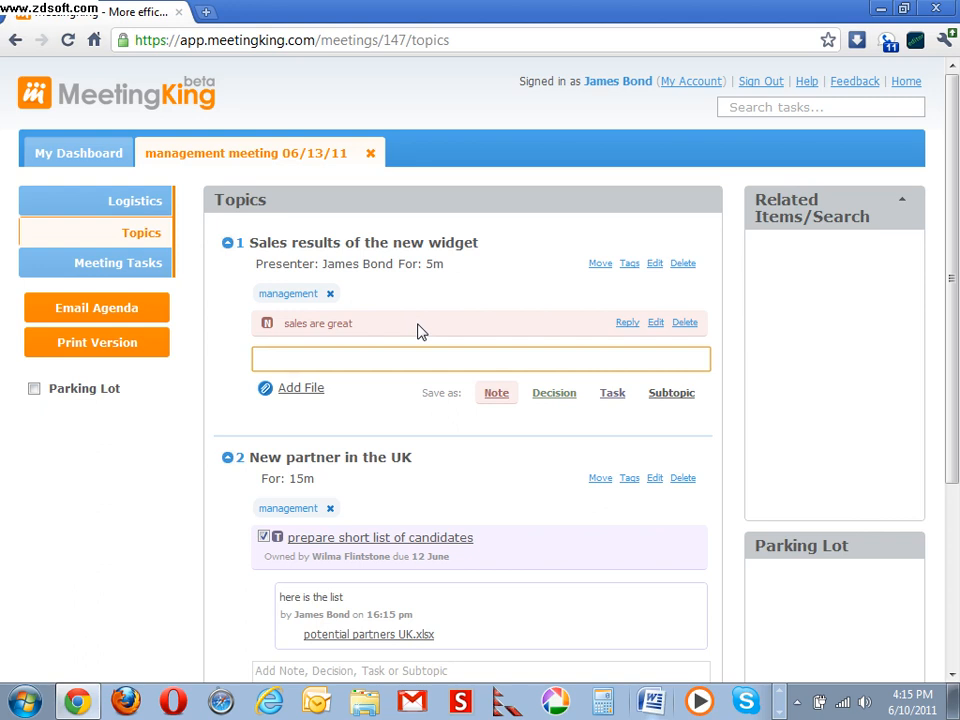
type("we will also m")
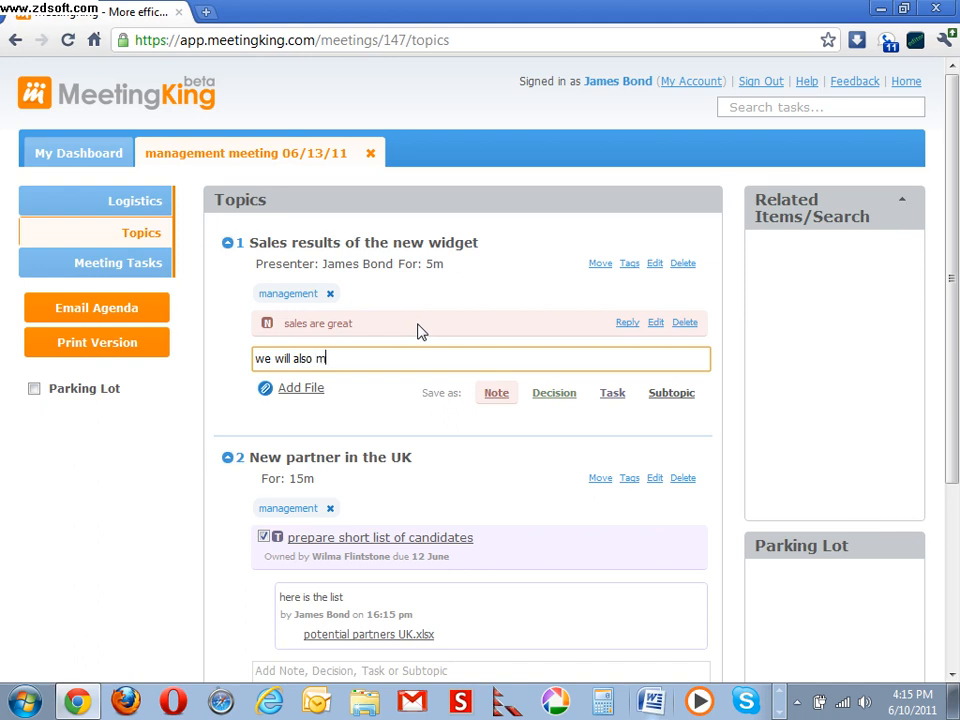
type("ake a small")
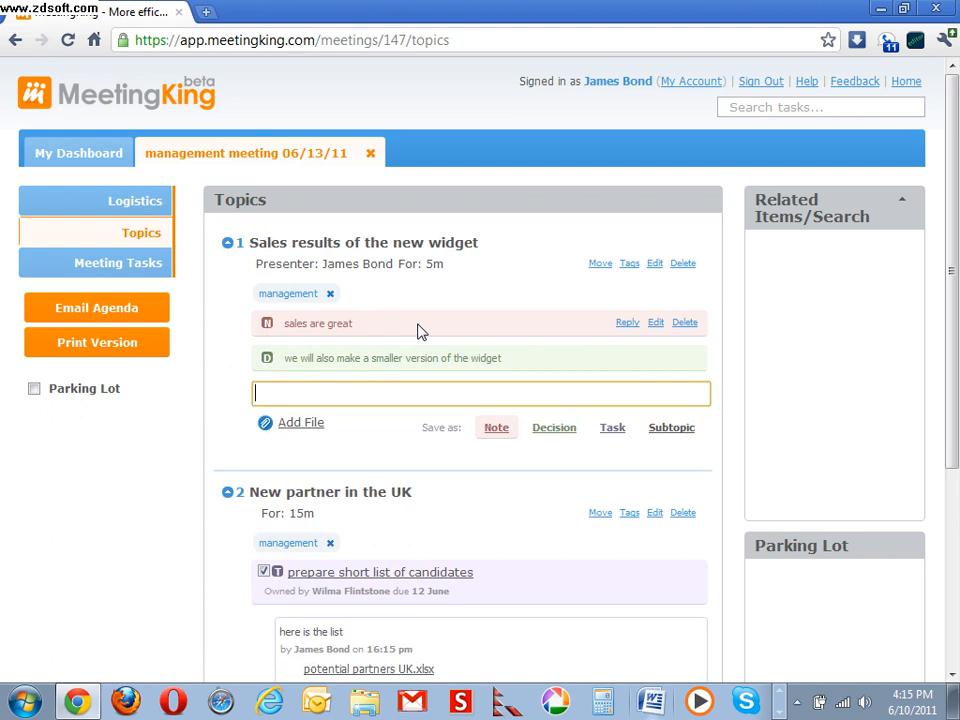
- Begin entering the task 'contcat development about samller widget'
type("contcat")
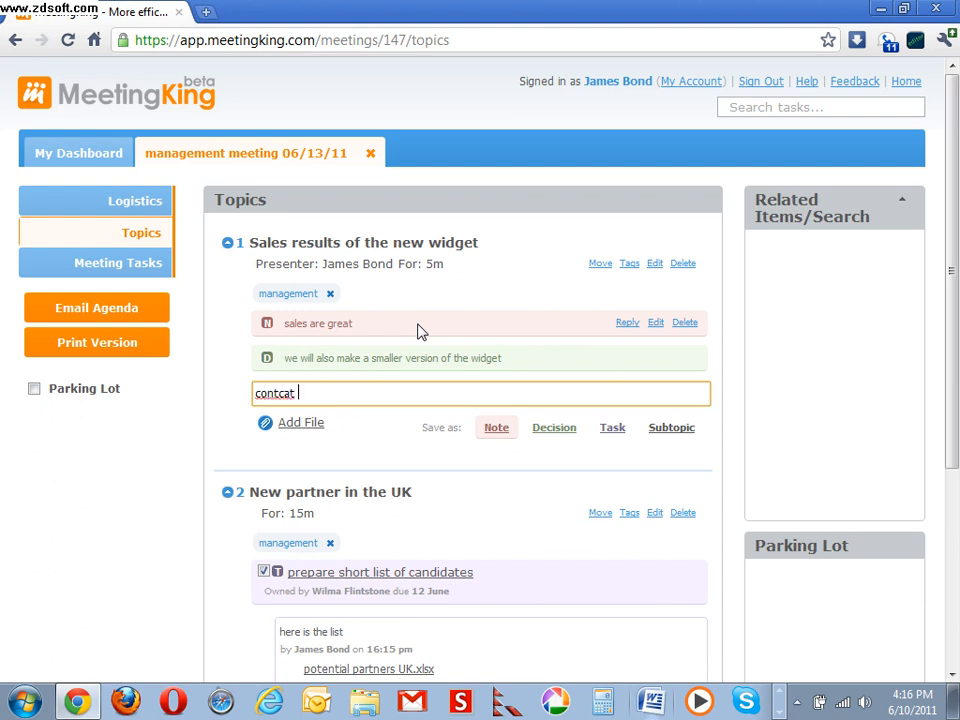
type("development")
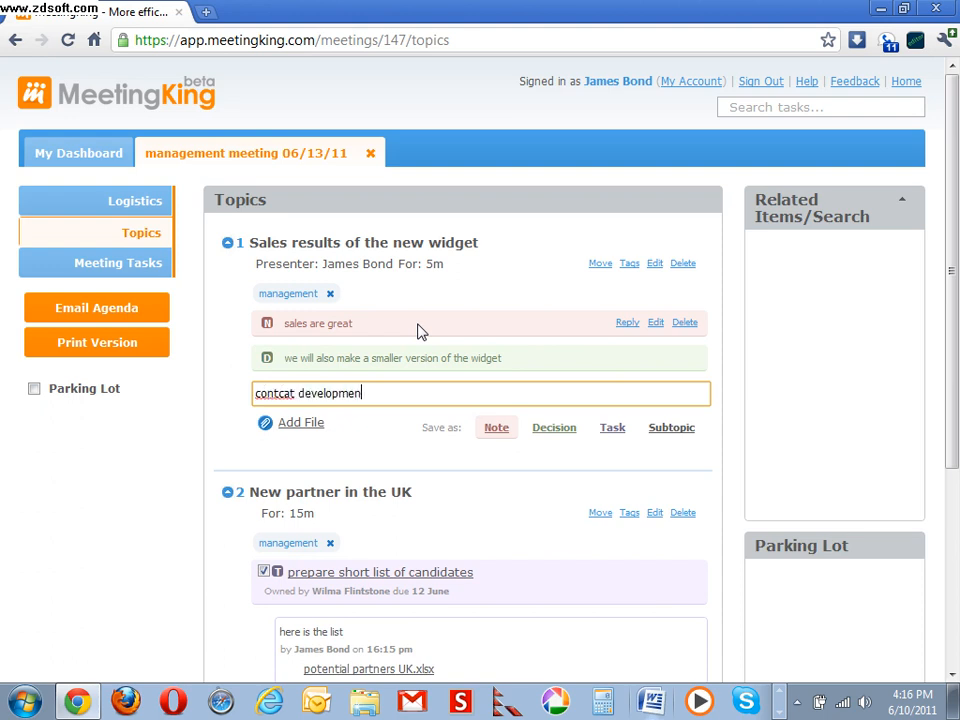
type("a")
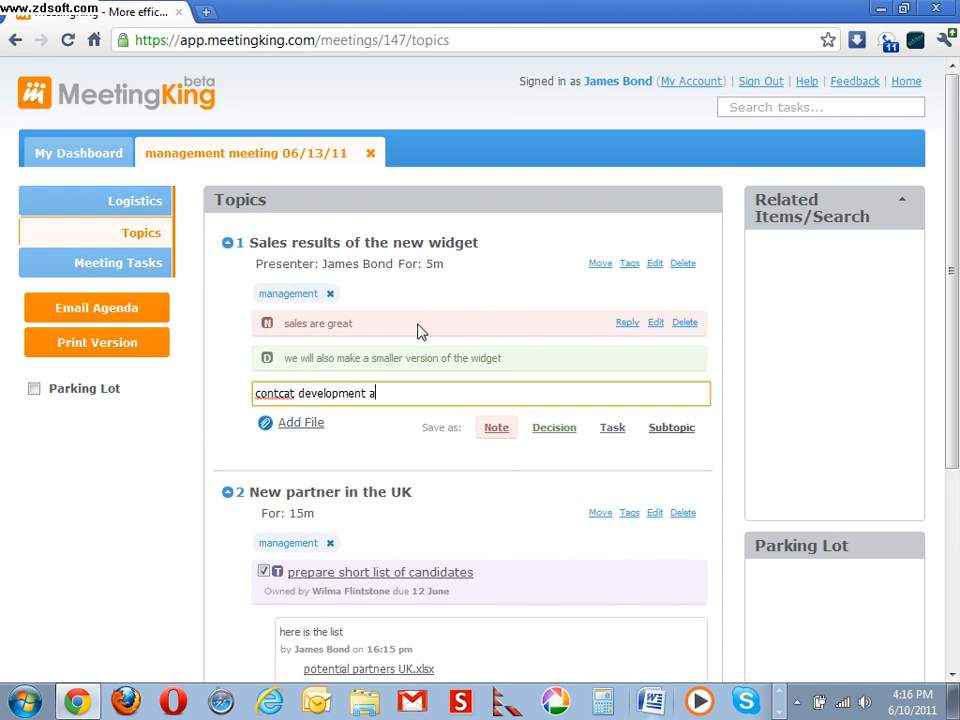
type("bout samller widget")
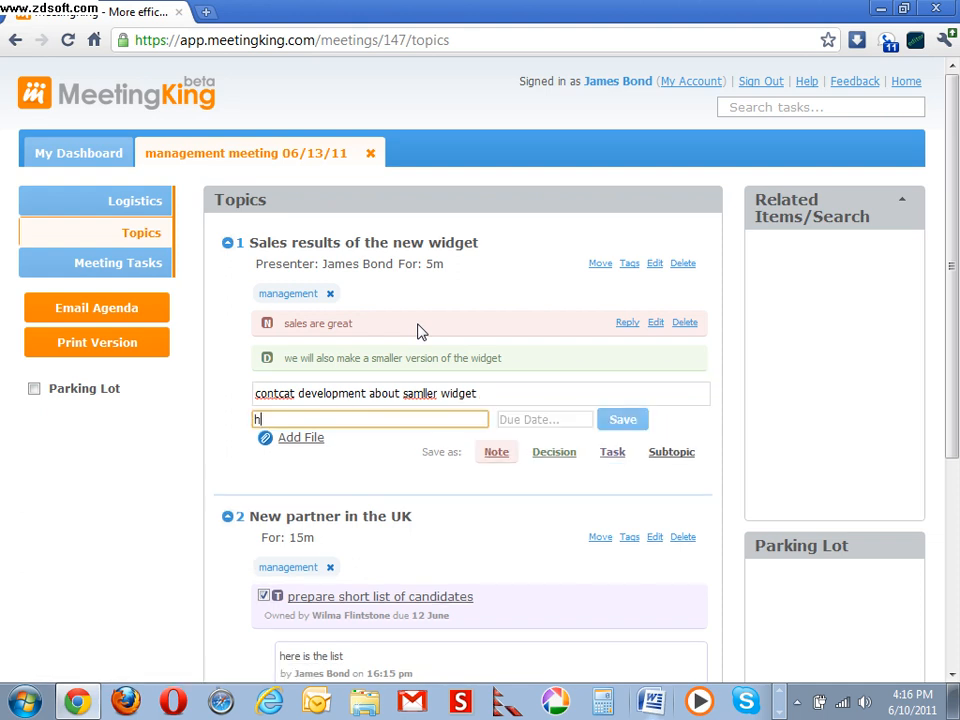
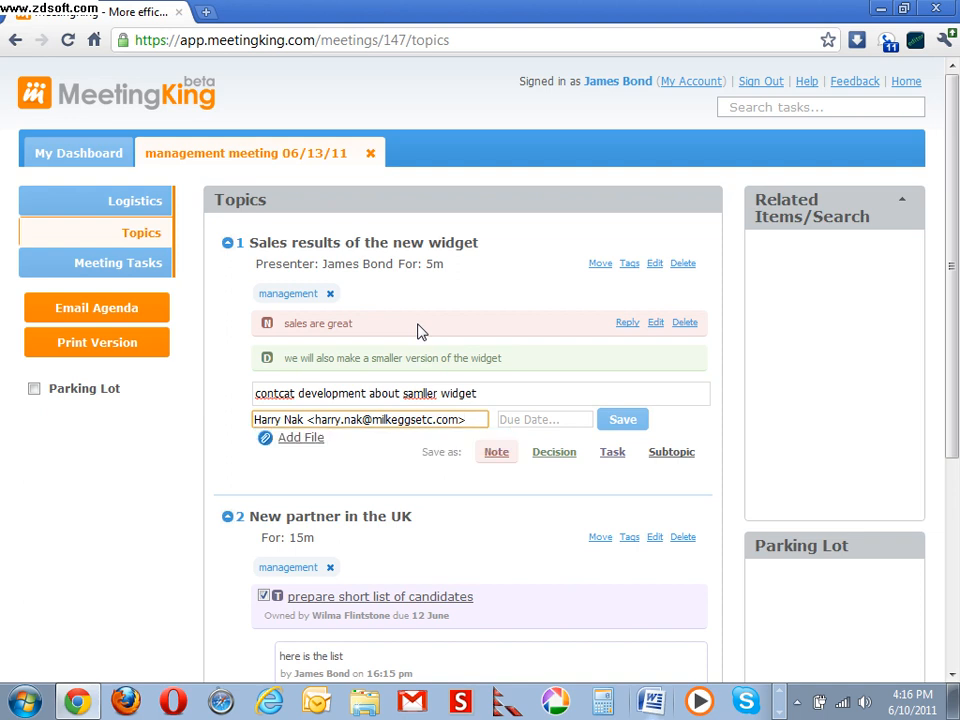
left_click(544, 420)
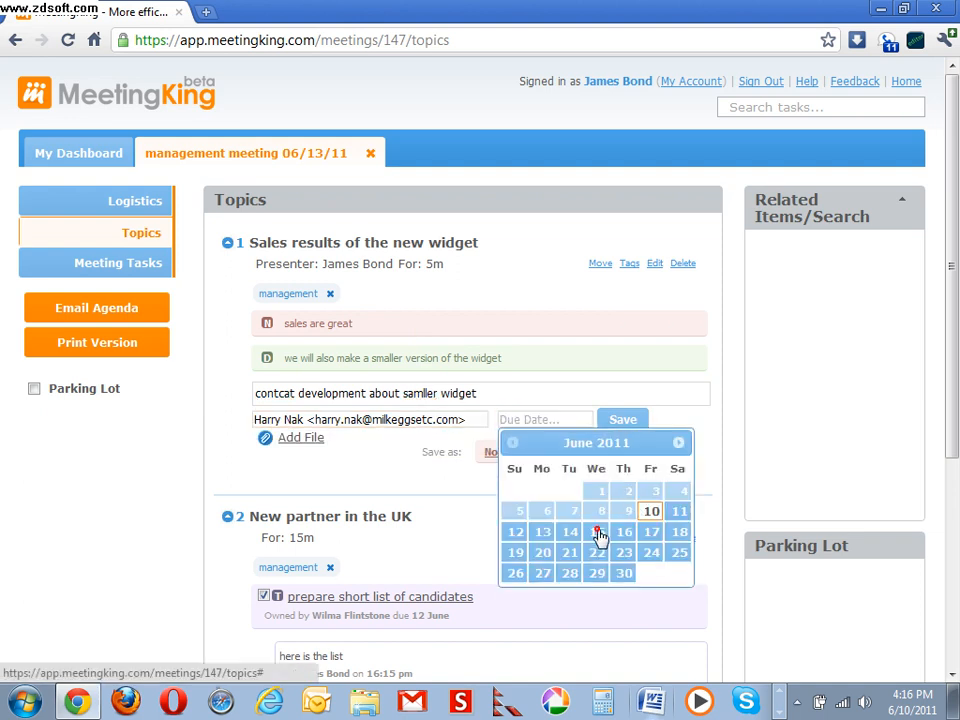
left_click(596, 532)
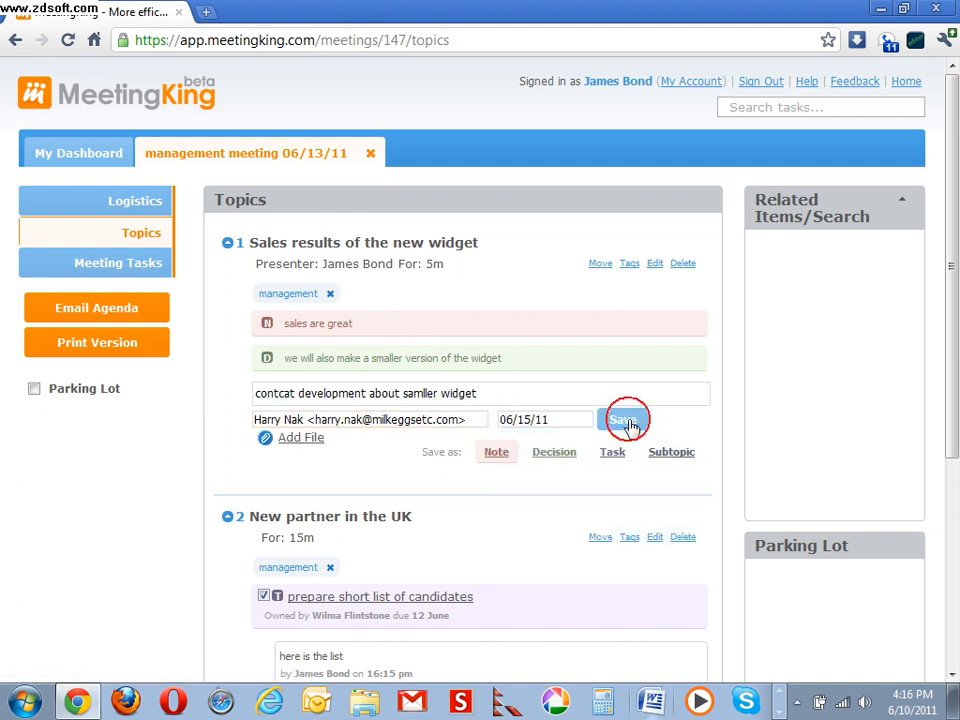
left_click(624, 420)
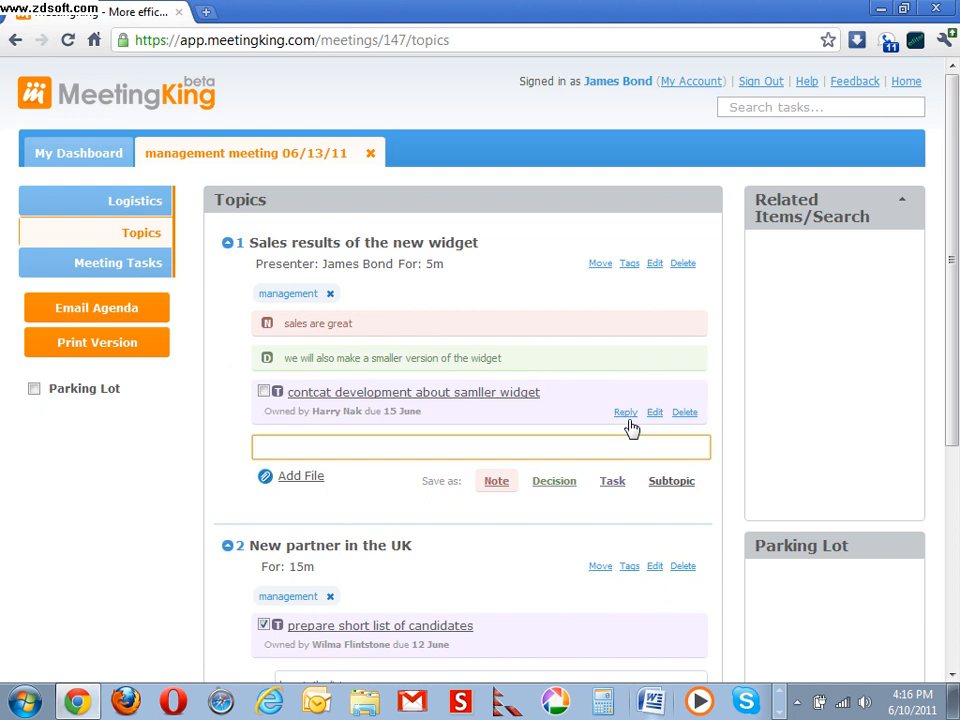
scroll("down", 3)
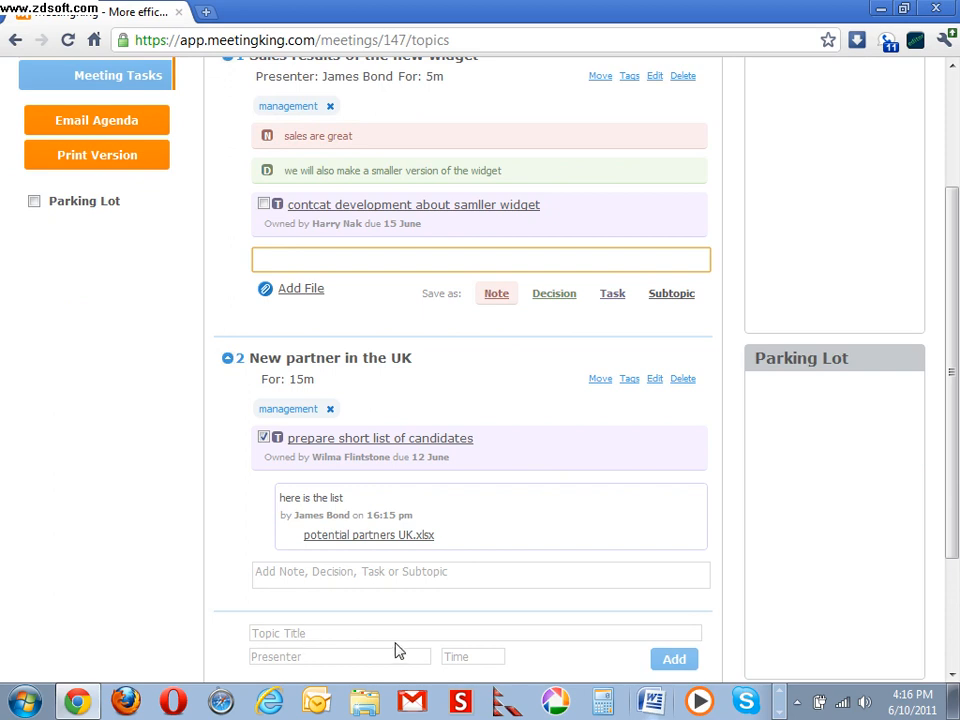
mouse_move(478, 532)
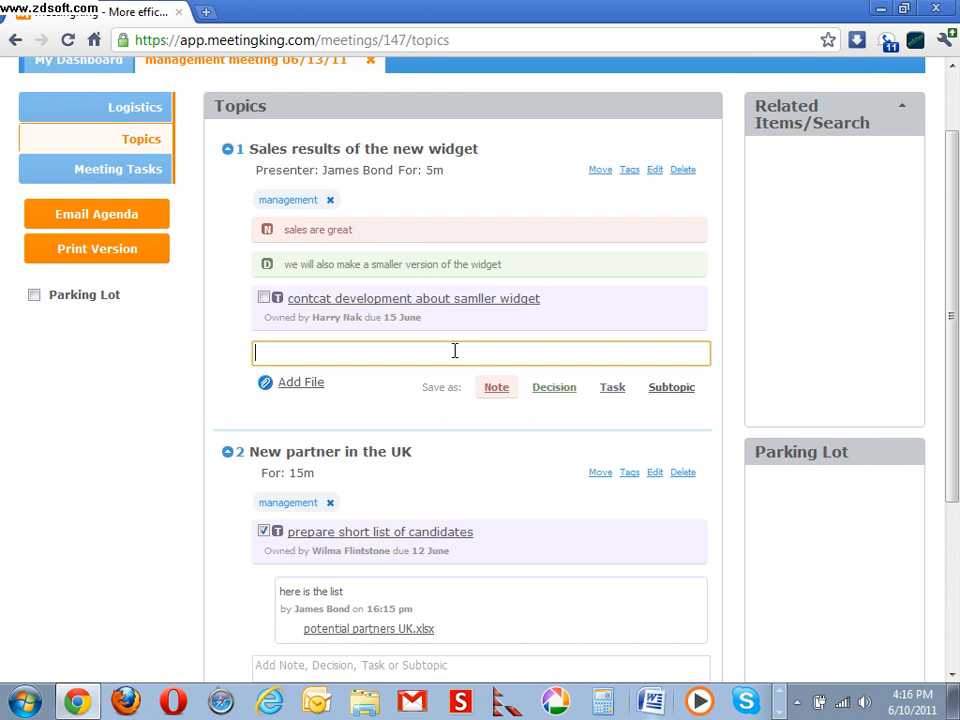
mouse_move(460, 356)
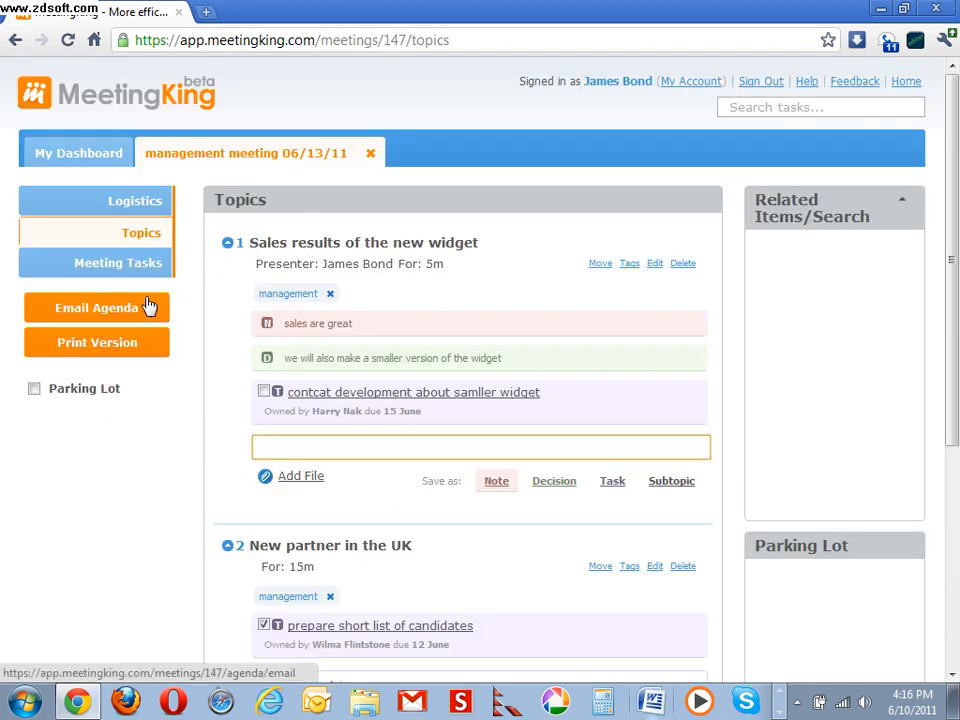
mouse_move(116, 298)
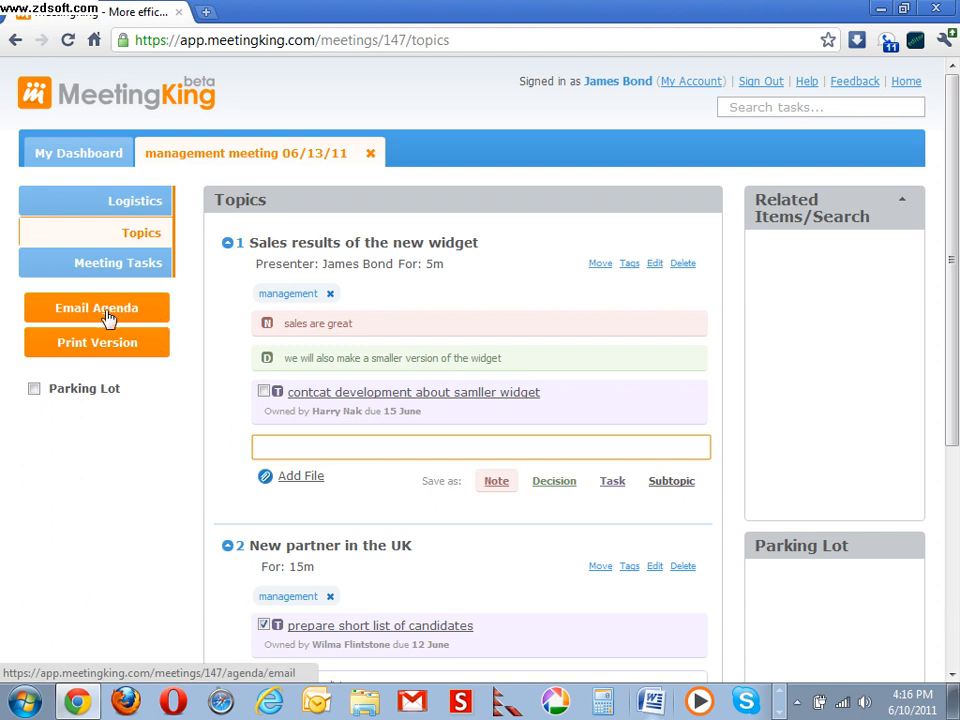
mouse_move(96, 342)
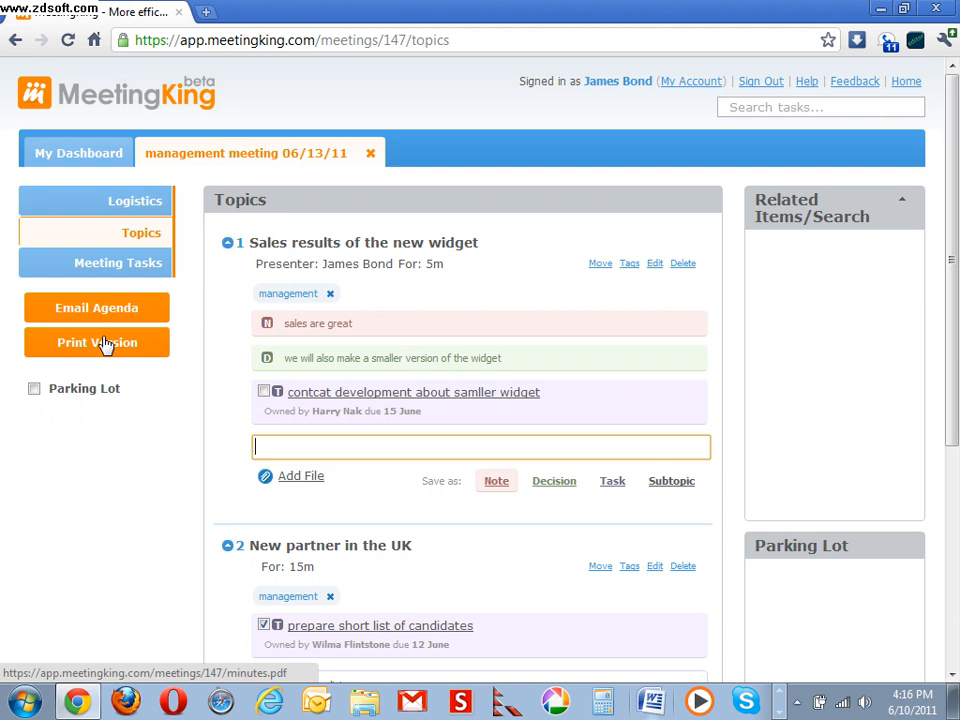
- Open the Print Version PDF minutes of the management meeting
left_click(96, 342)
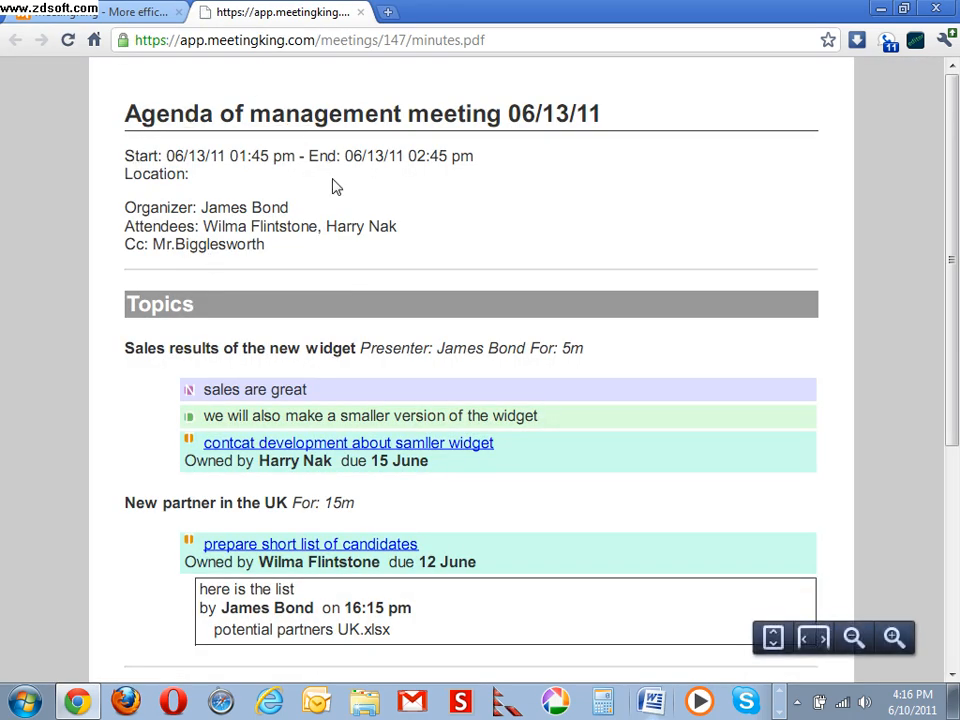
mouse_move(296, 228)
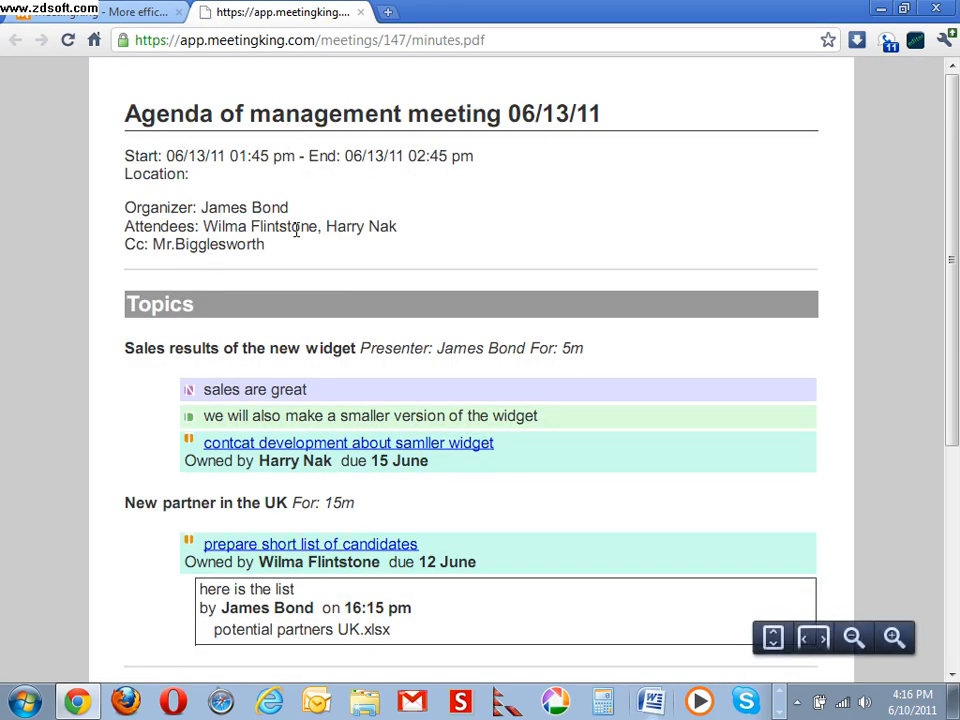
scroll("down", 3)
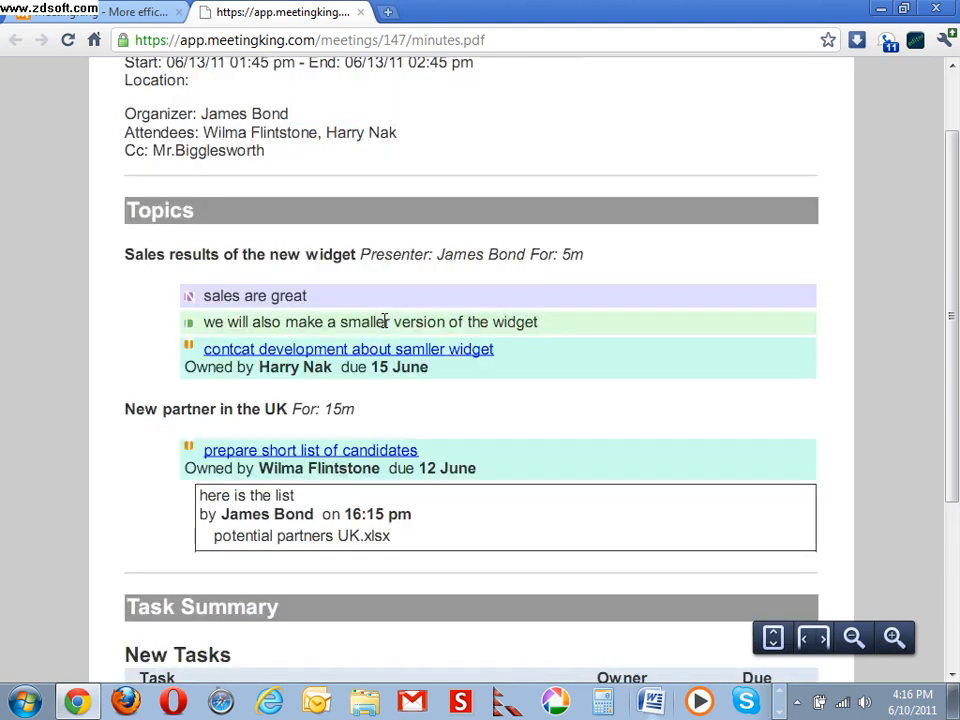
scroll("down", 3)
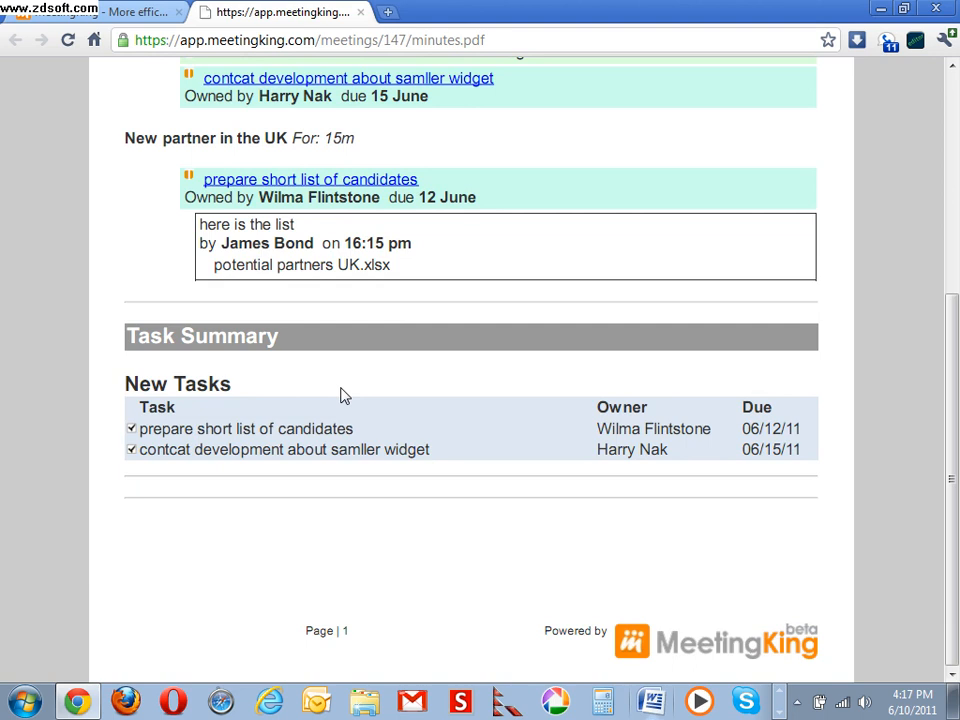
scroll("up", 3)
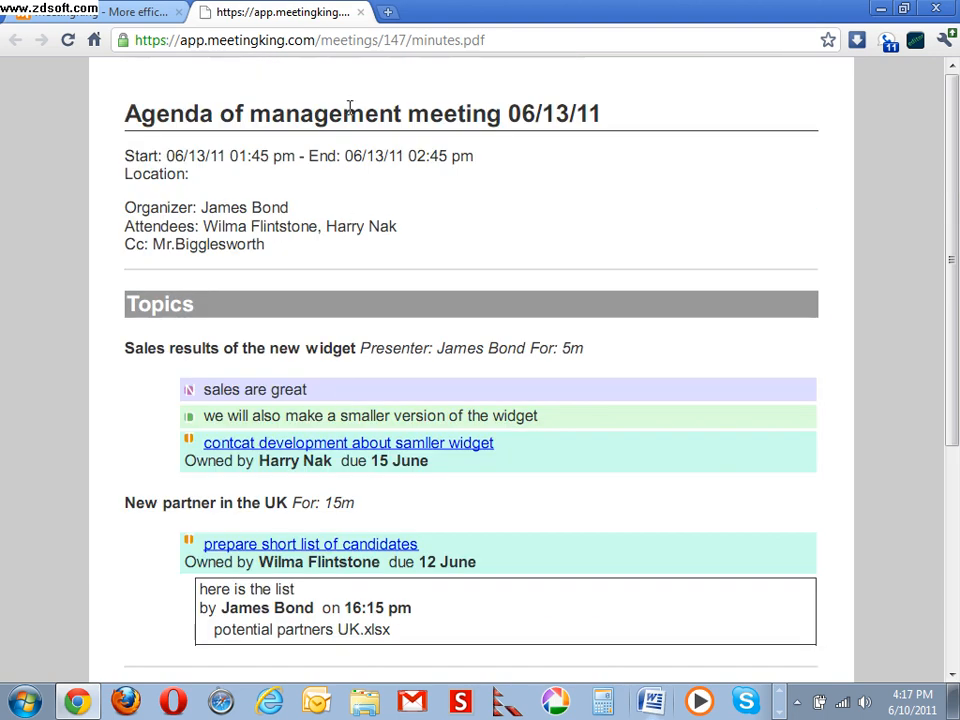